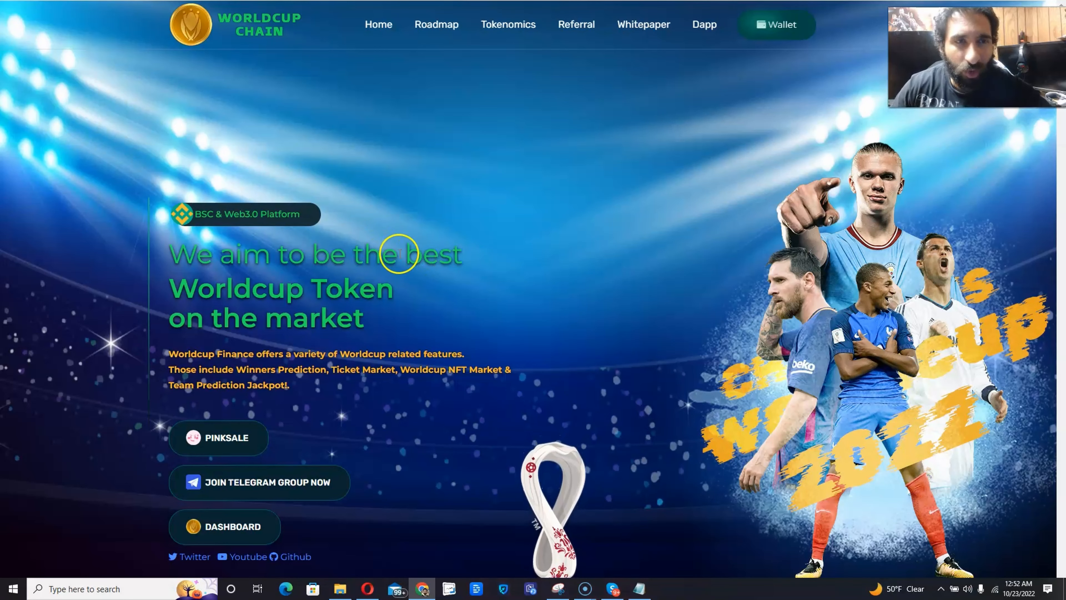
- Scroll the homepage down to reveal the PinkSale, Telegram and Dashboard buttons and the Qatar 2022 emblem
scroll(down, 3)
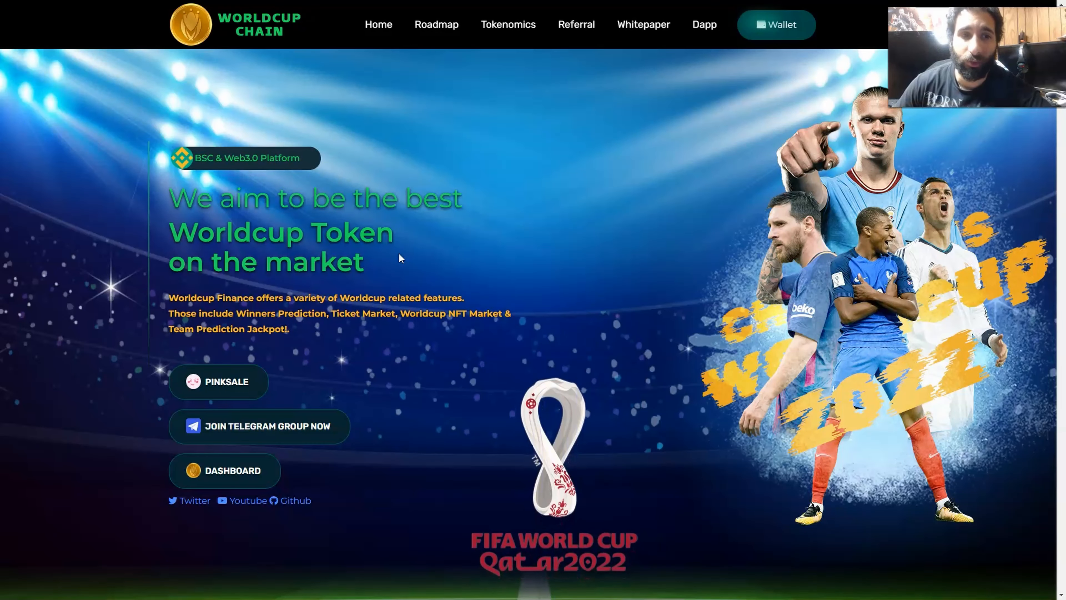
scroll(down, 3)
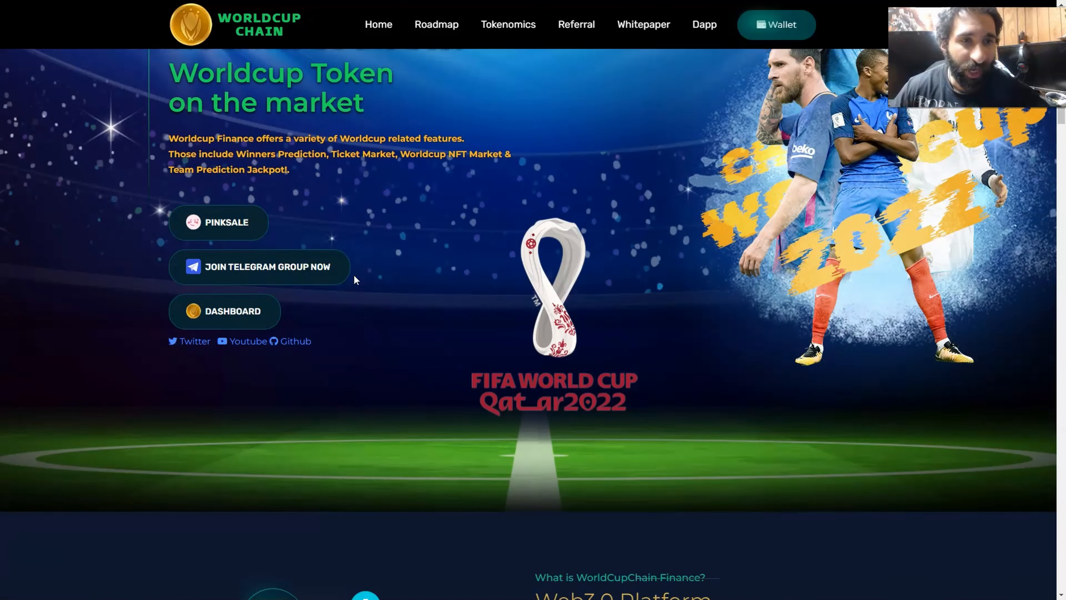
- Scroll past the stadium banner to the Web3.0 Platform description with its app-store links
scroll(down, 3)
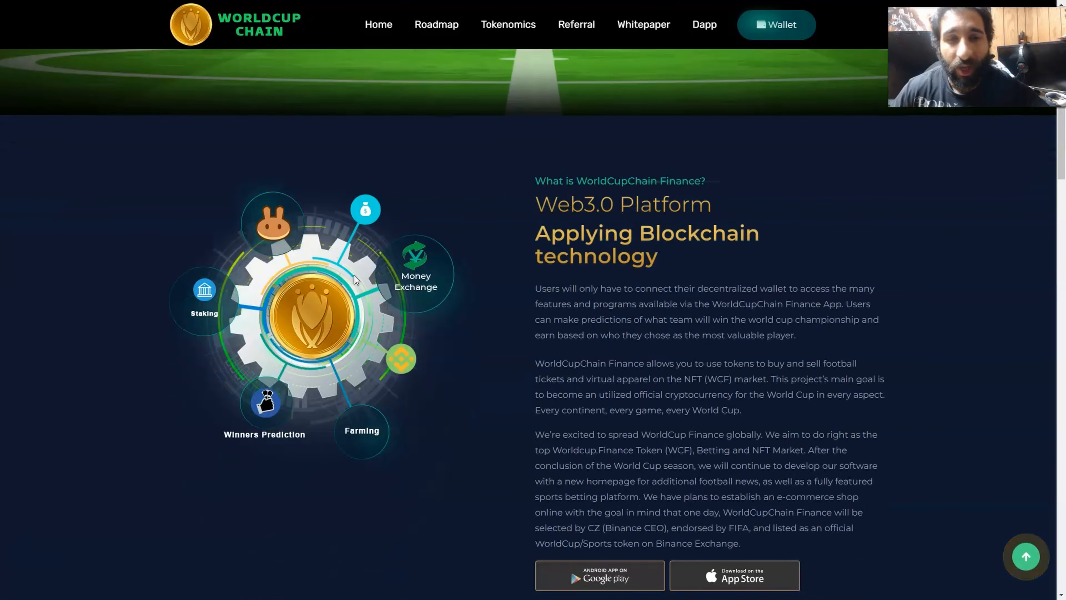
scroll(down, 3)
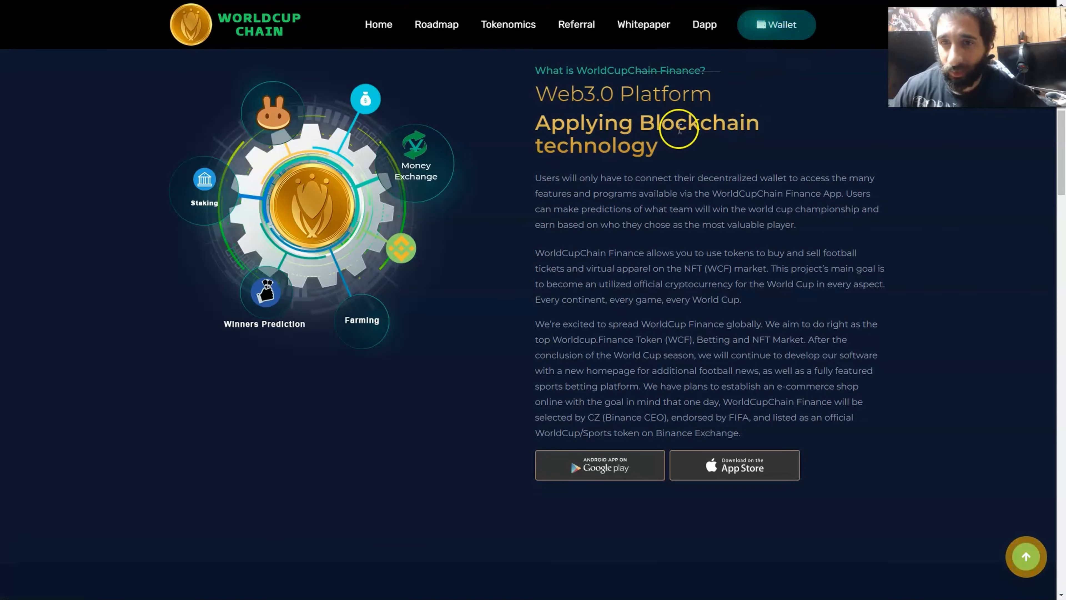
mouse_move(863, 218)
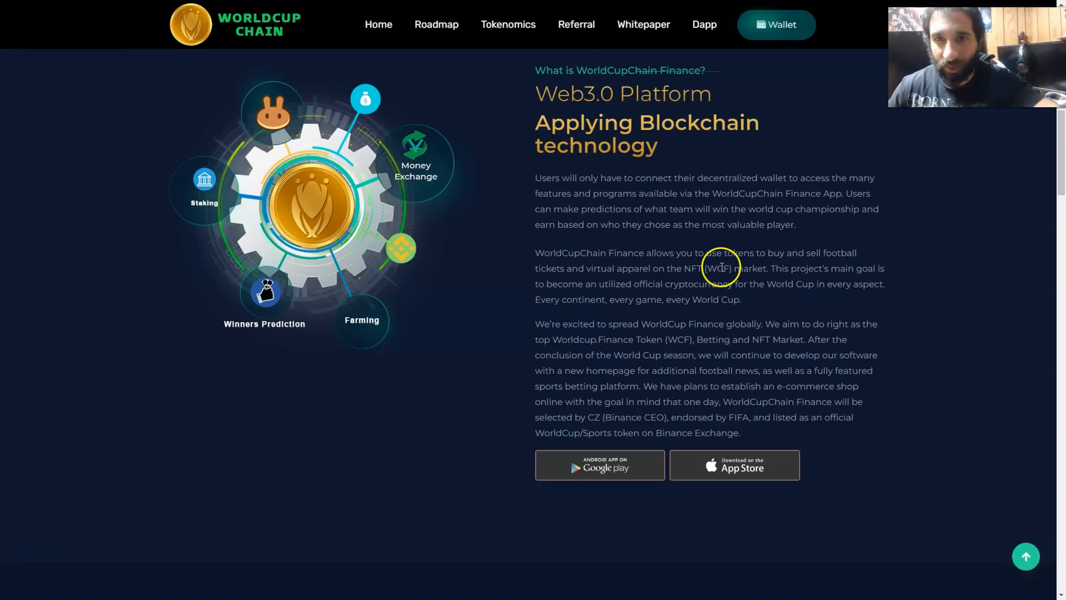
mouse_move(556, 283)
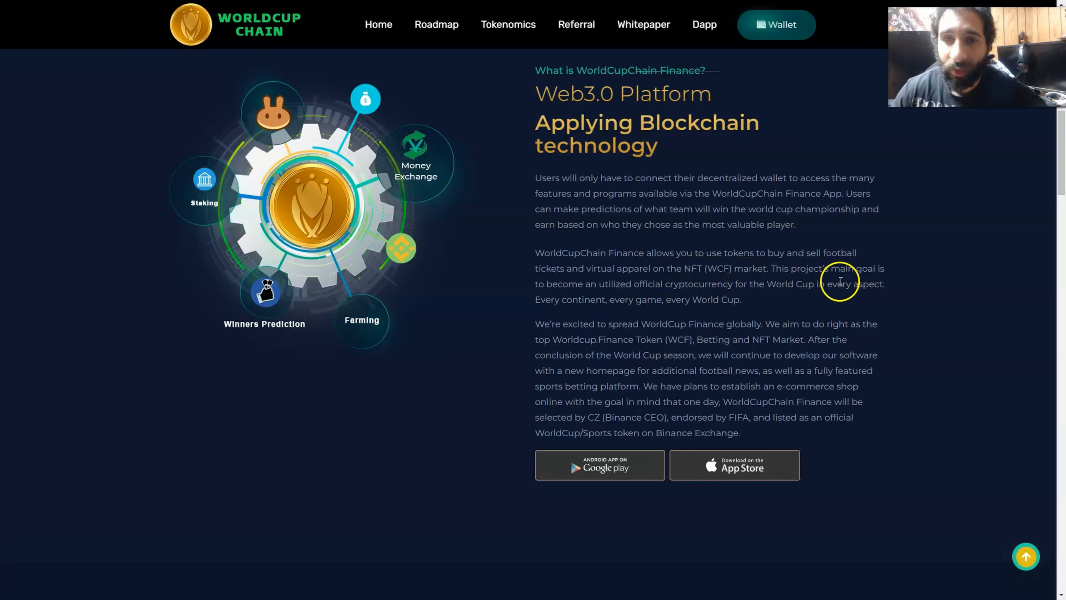
mouse_move(675, 289)
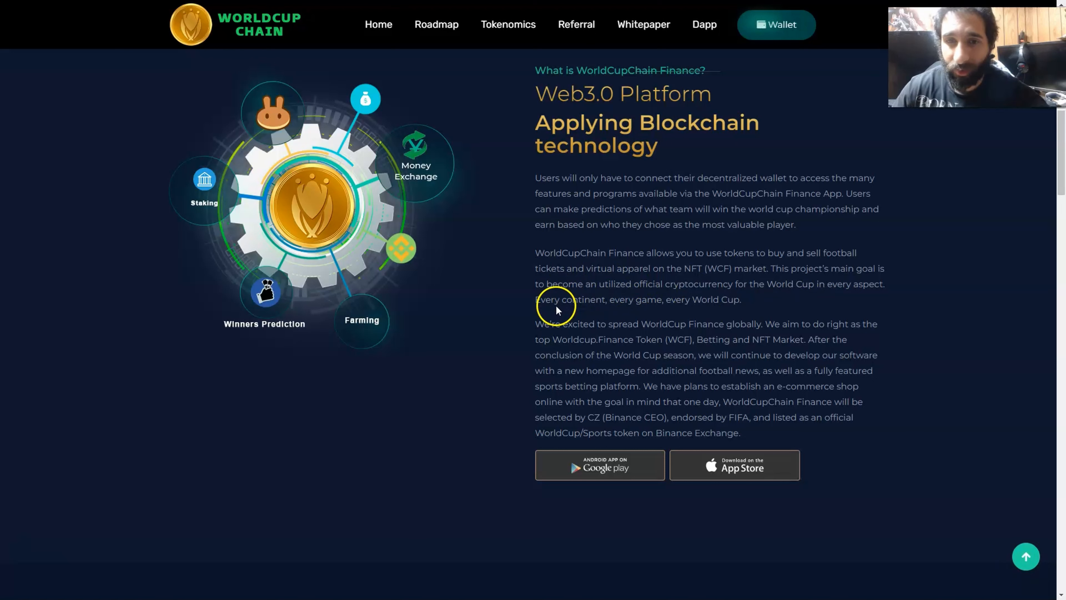
mouse_move(726, 311)
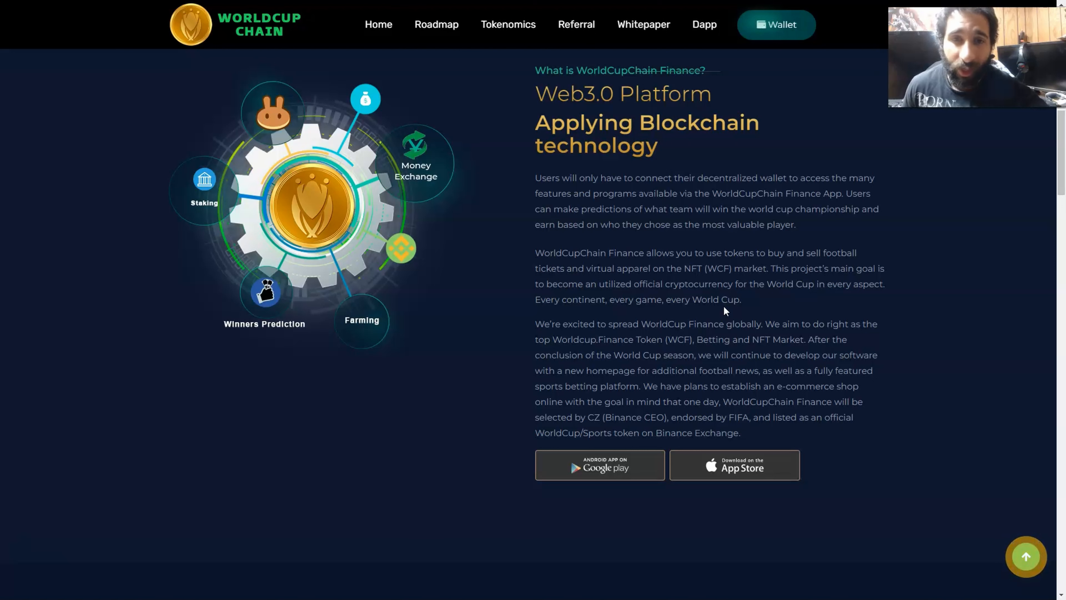
- Scroll past the app store badges to the buy-and-hold, betting and gaming feature cards
scroll(down, 3)
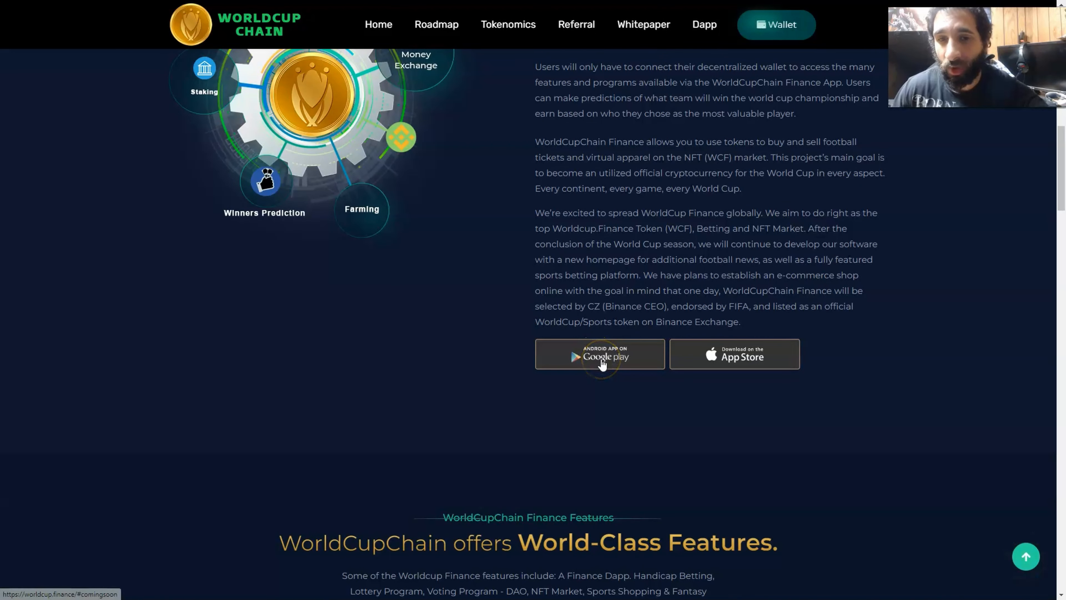
mouse_move(748, 355)
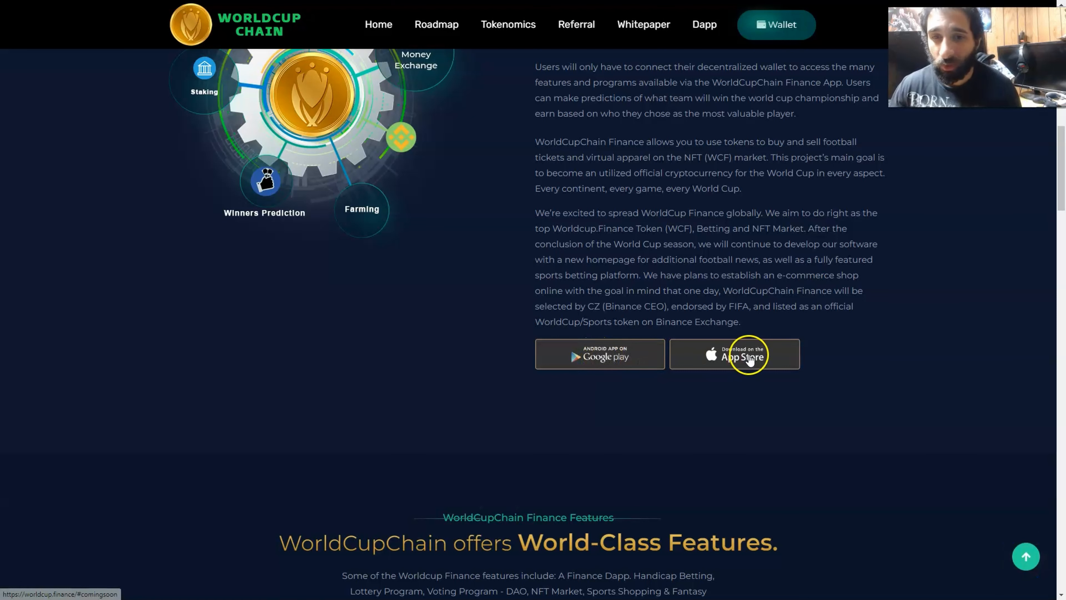
mouse_move(629, 264)
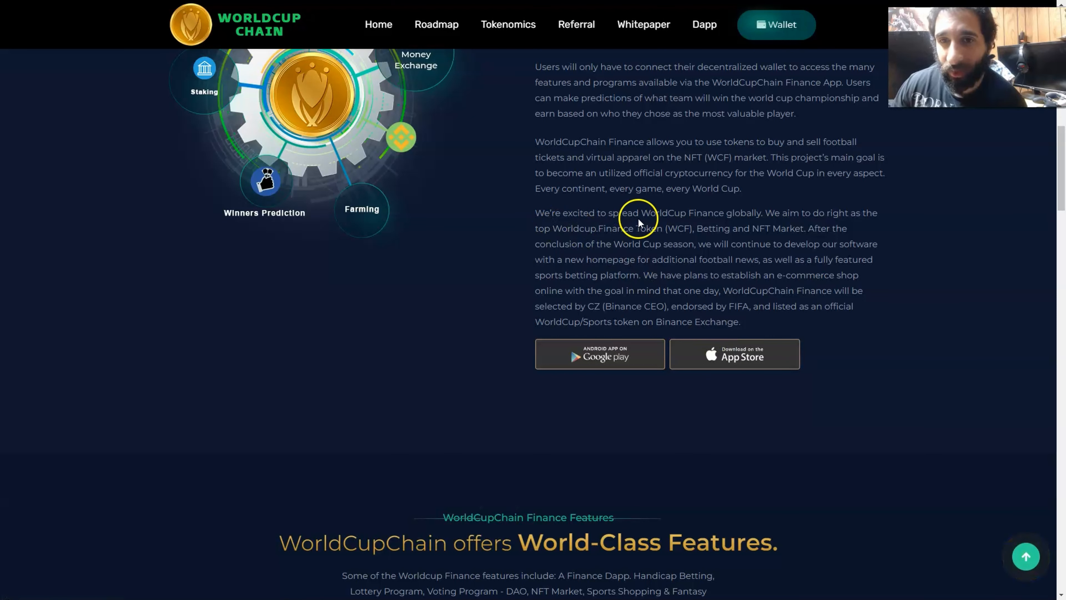
mouse_move(560, 238)
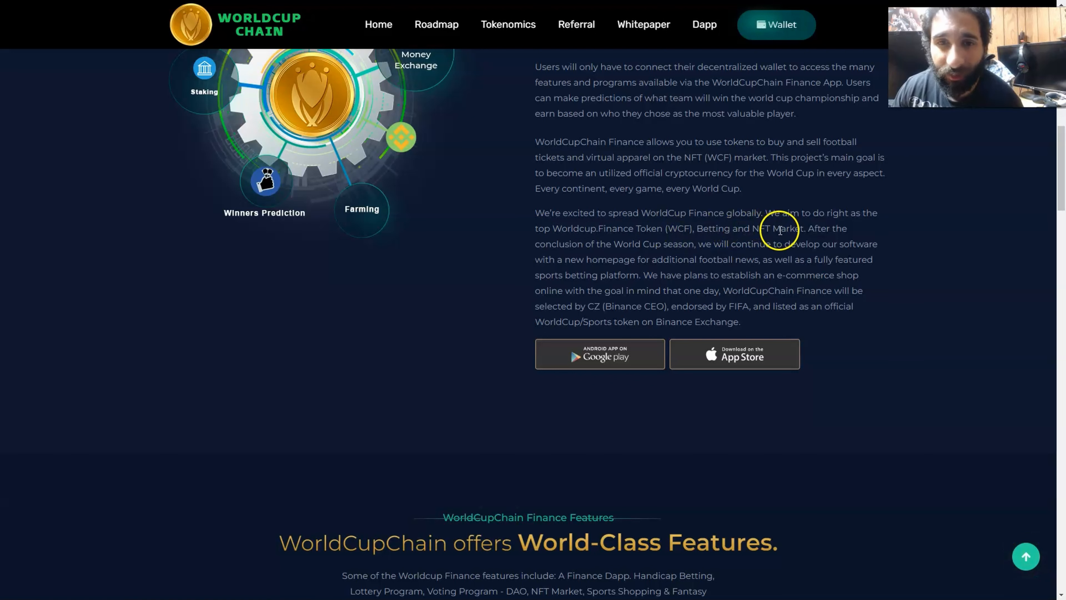
mouse_move(685, 255)
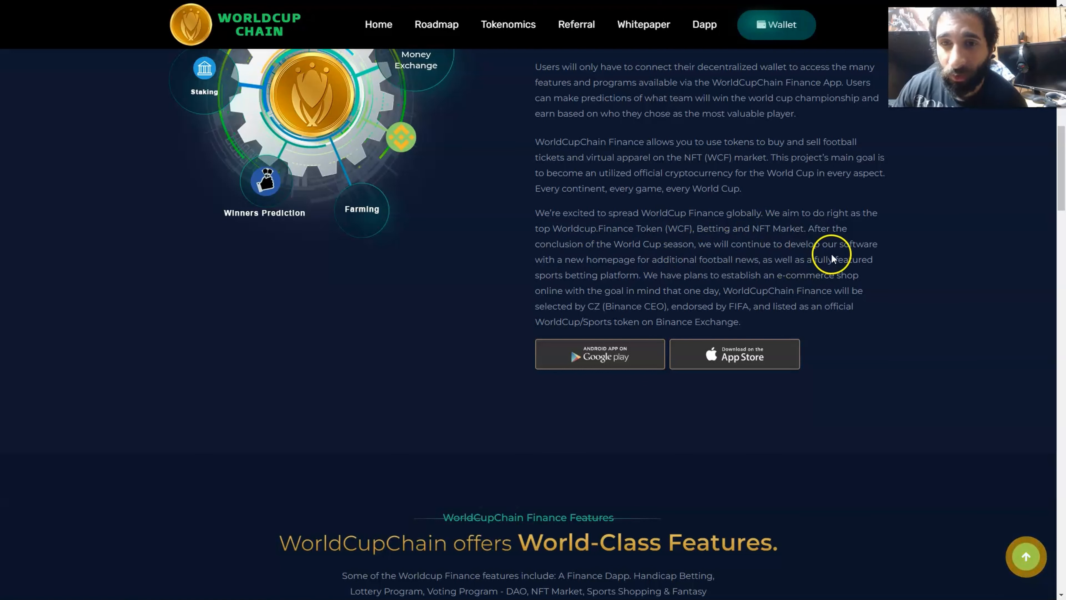
mouse_move(597, 260)
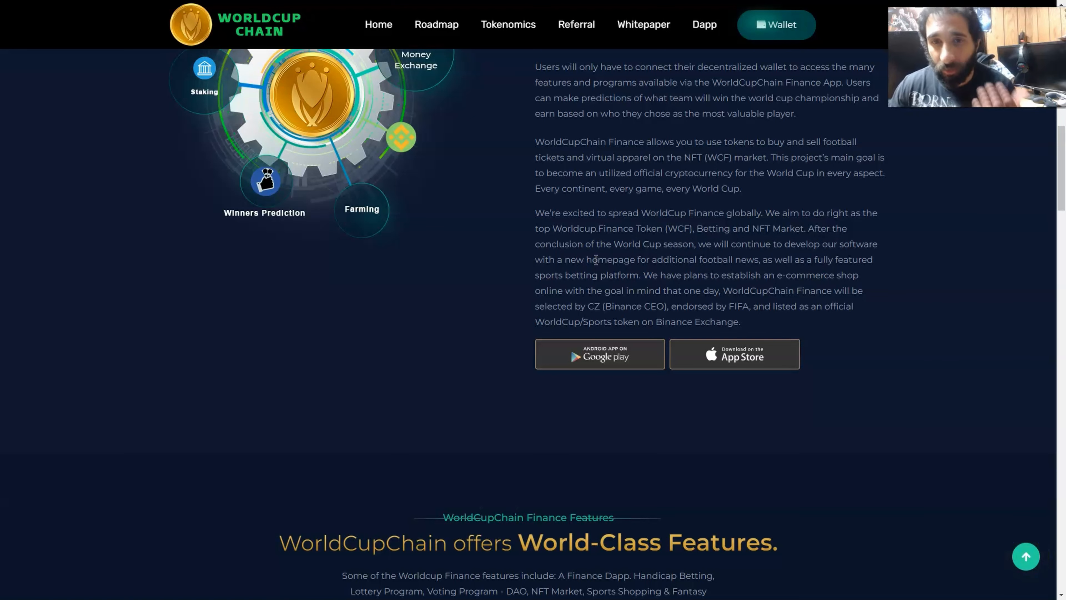
mouse_move(830, 261)
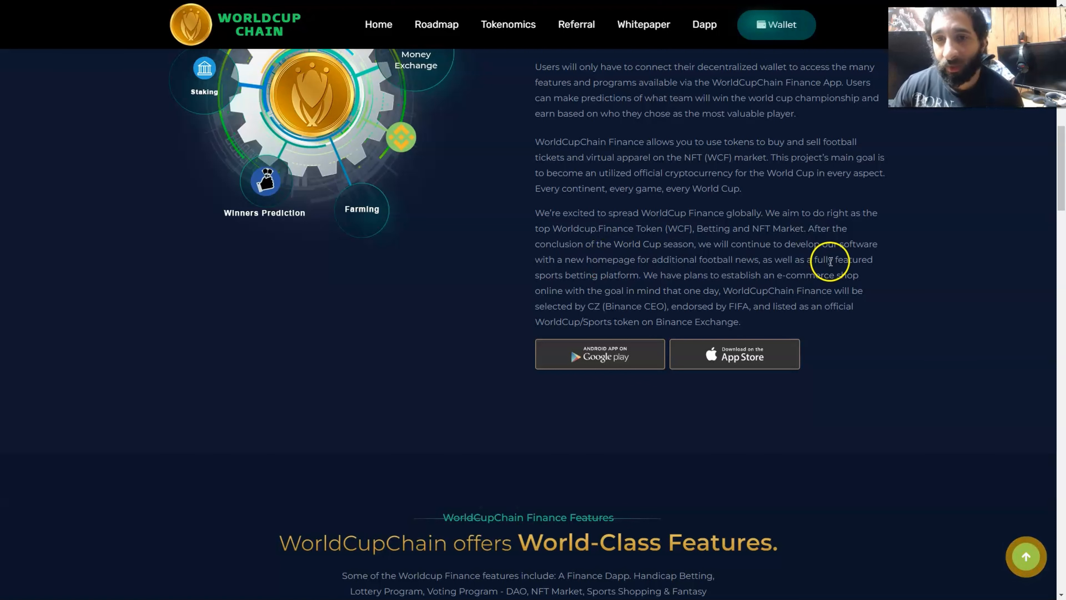
mouse_move(796, 279)
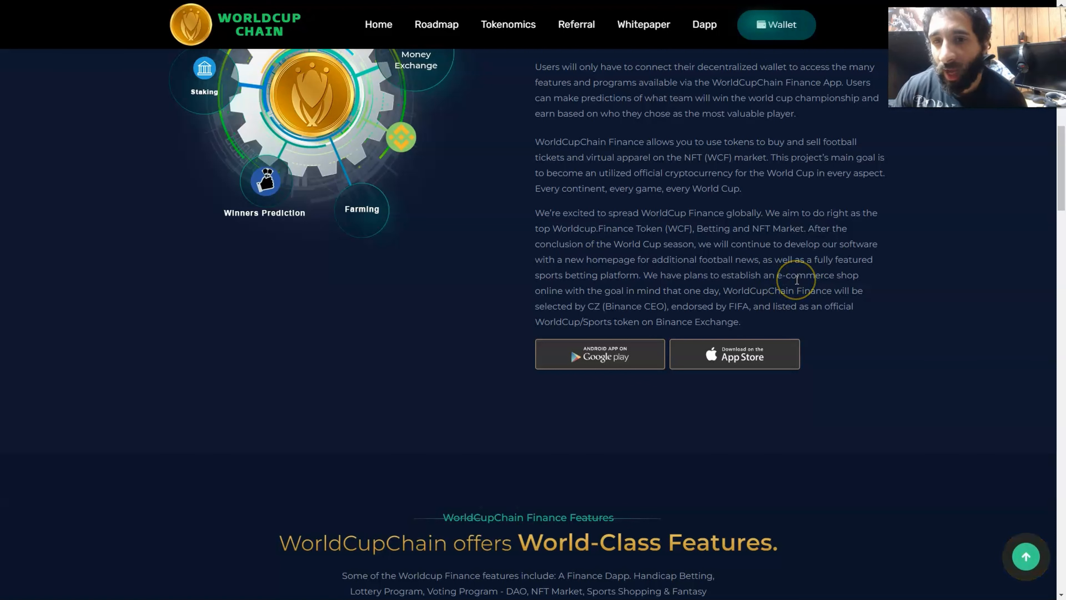
mouse_move(559, 292)
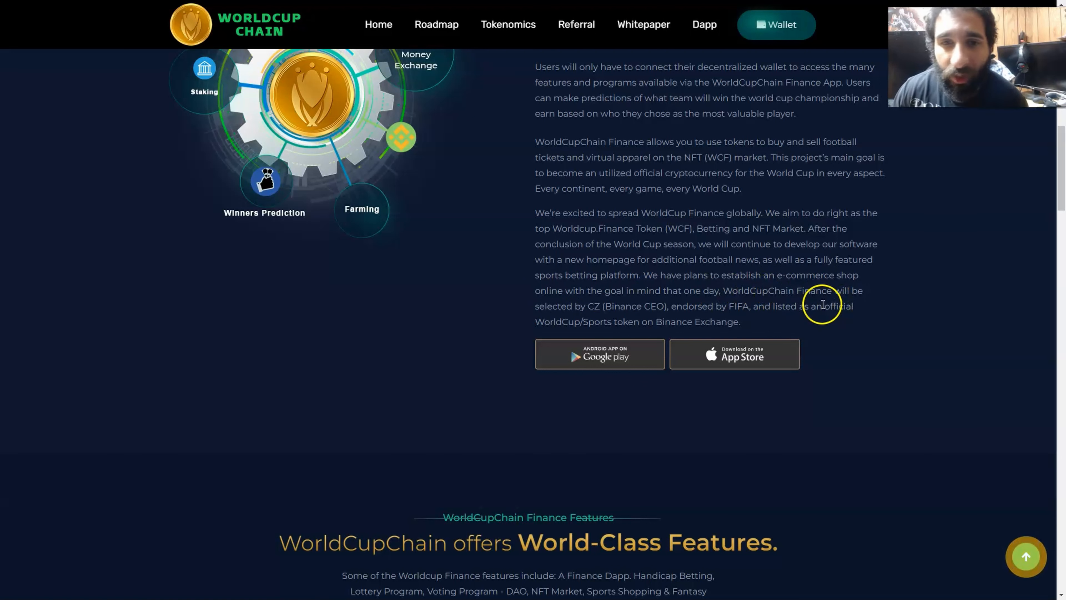
mouse_move(606, 307)
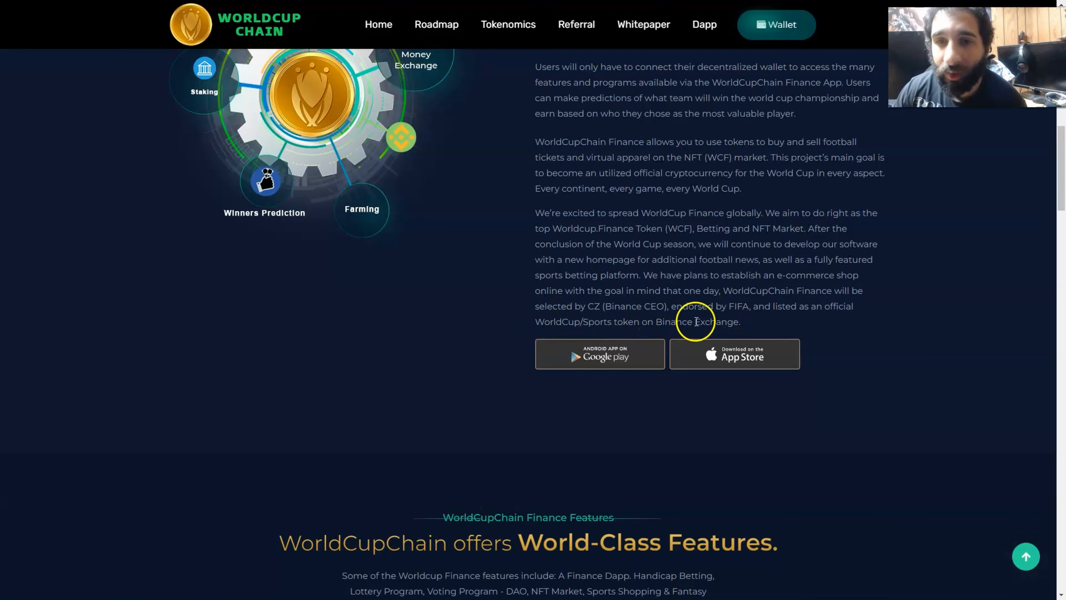
mouse_move(465, 298)
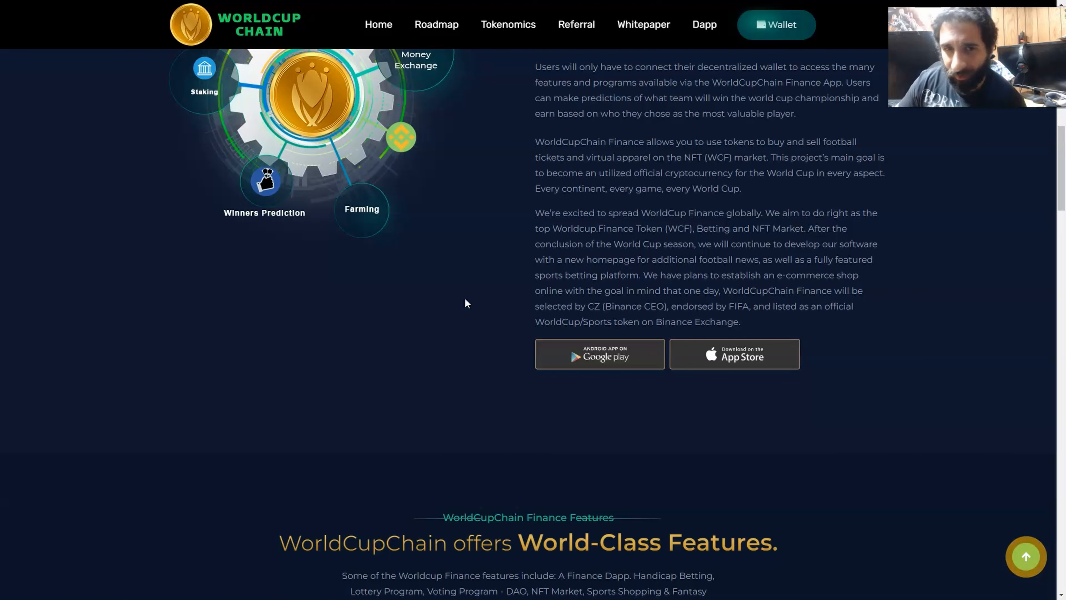
mouse_move(455, 245)
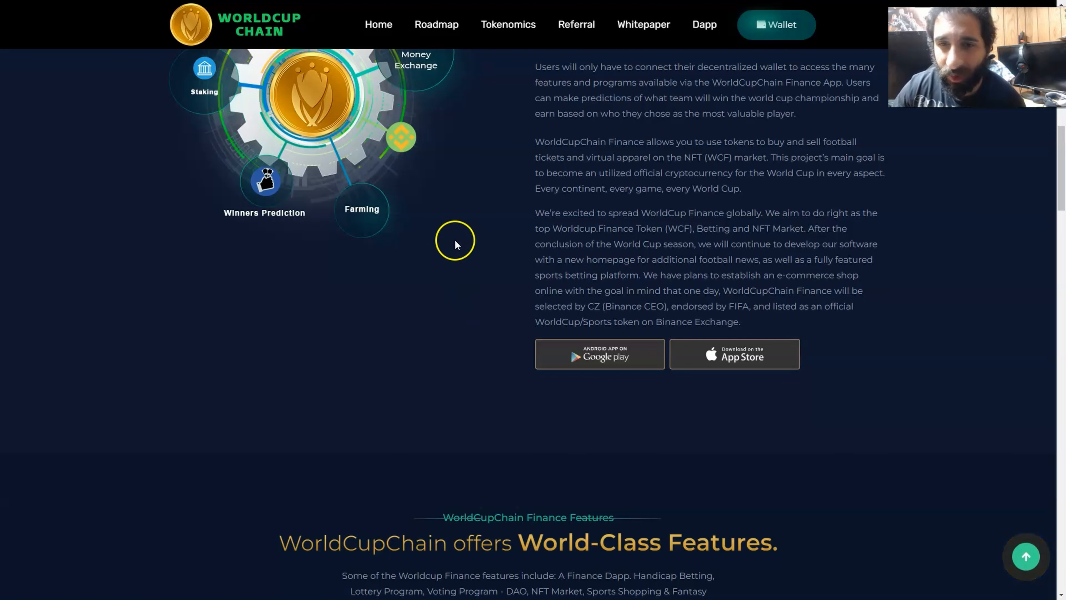
scroll(down, 3)
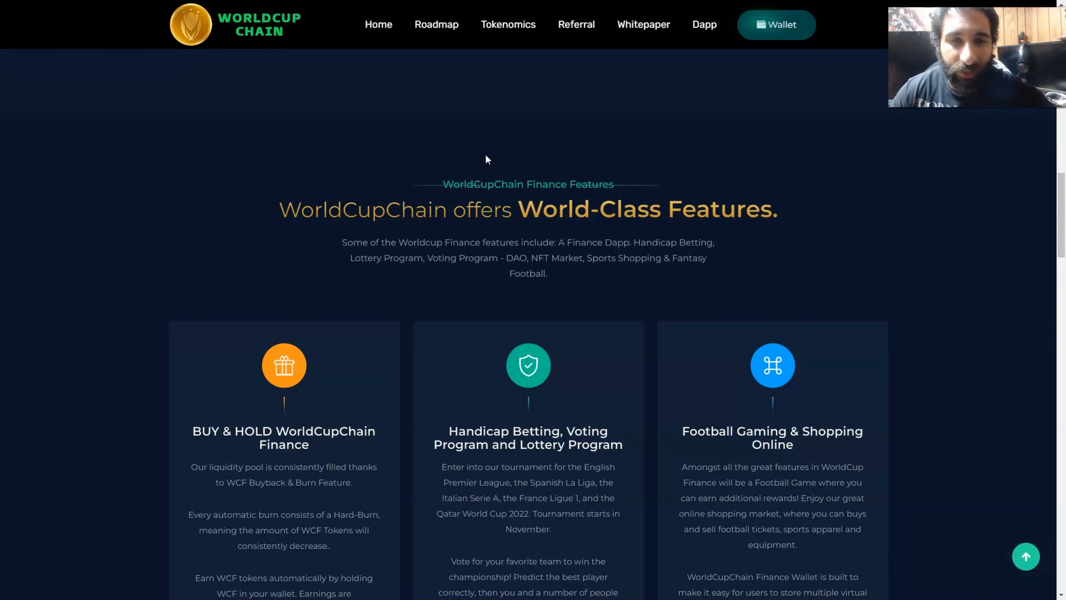
- Scroll through the feature cards until the PoolWinner, Farm & Stake and NFT Market cards appear
scroll(down, 3)
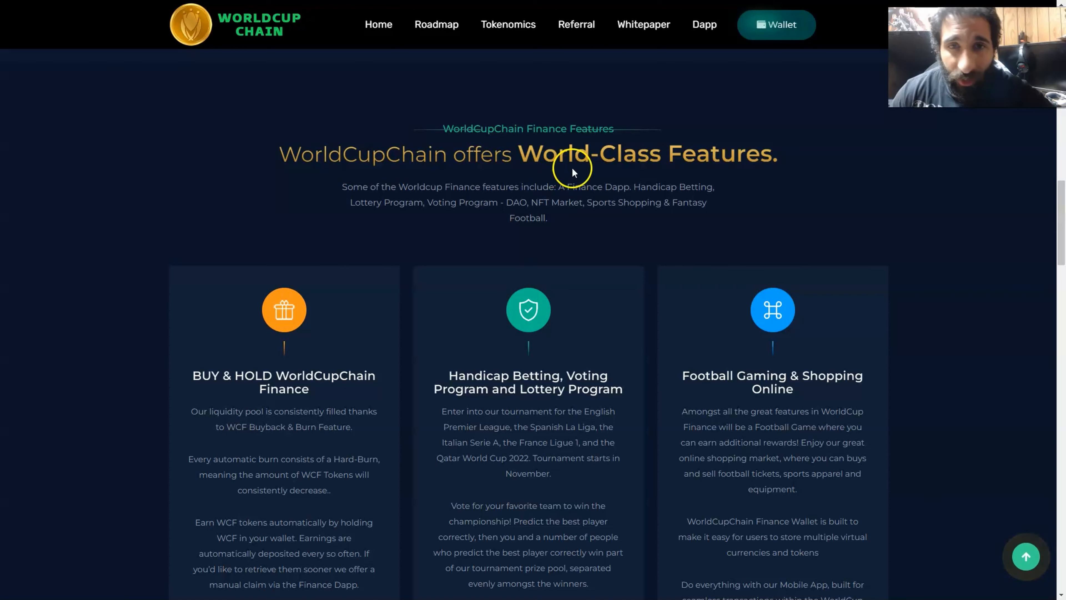
scroll(down, 3)
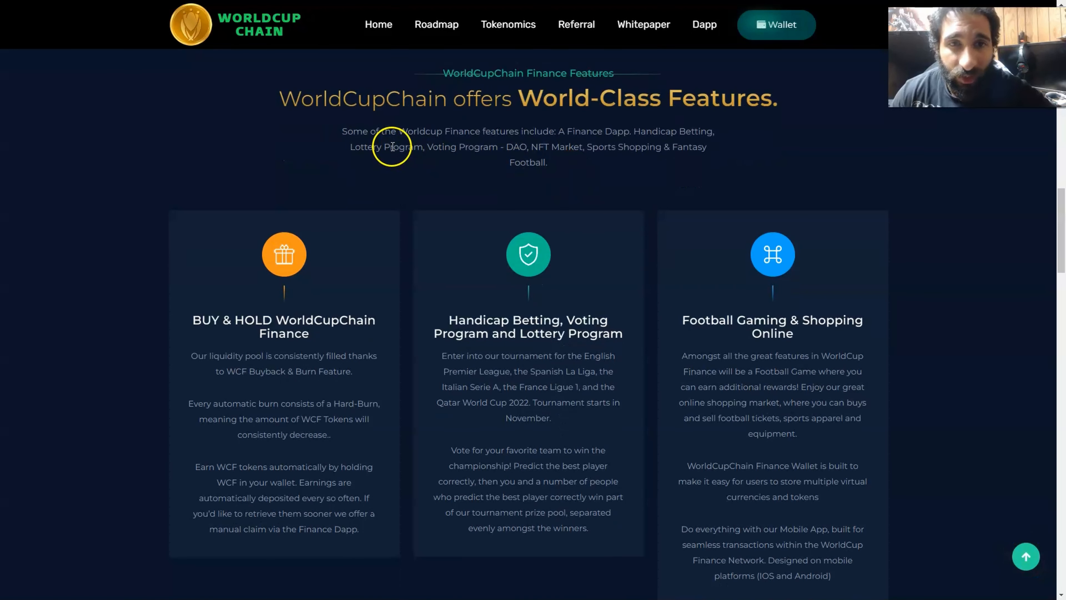
mouse_move(518, 151)
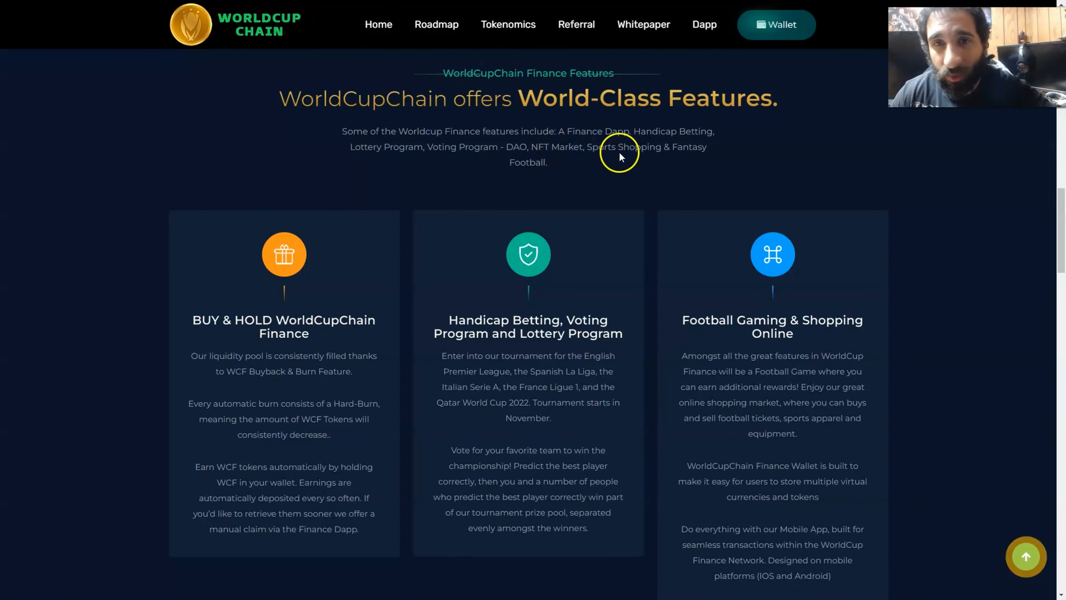
scroll(down, 3)
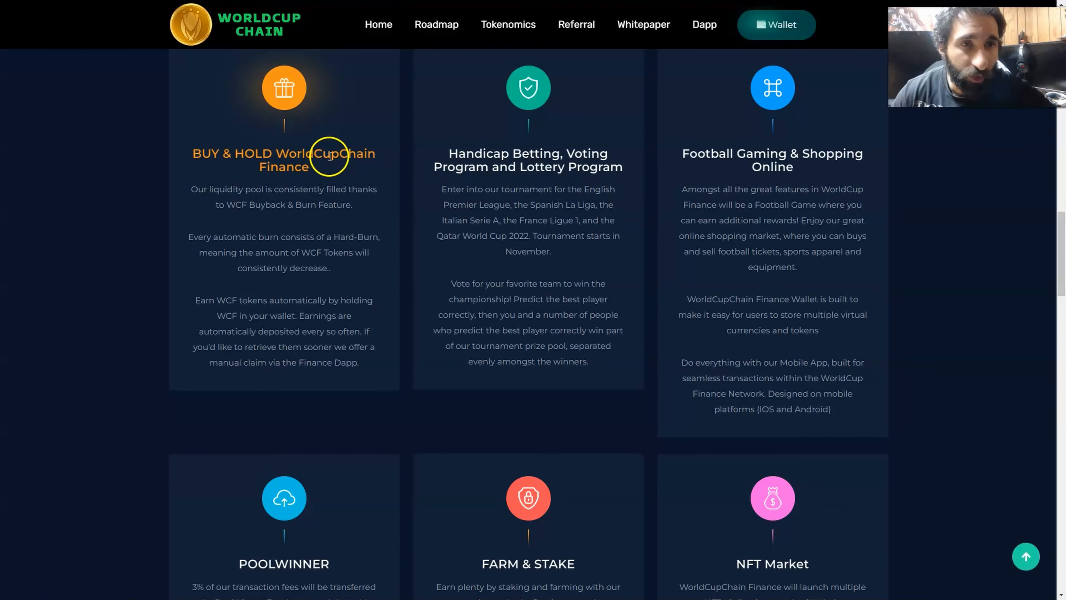
mouse_move(345, 192)
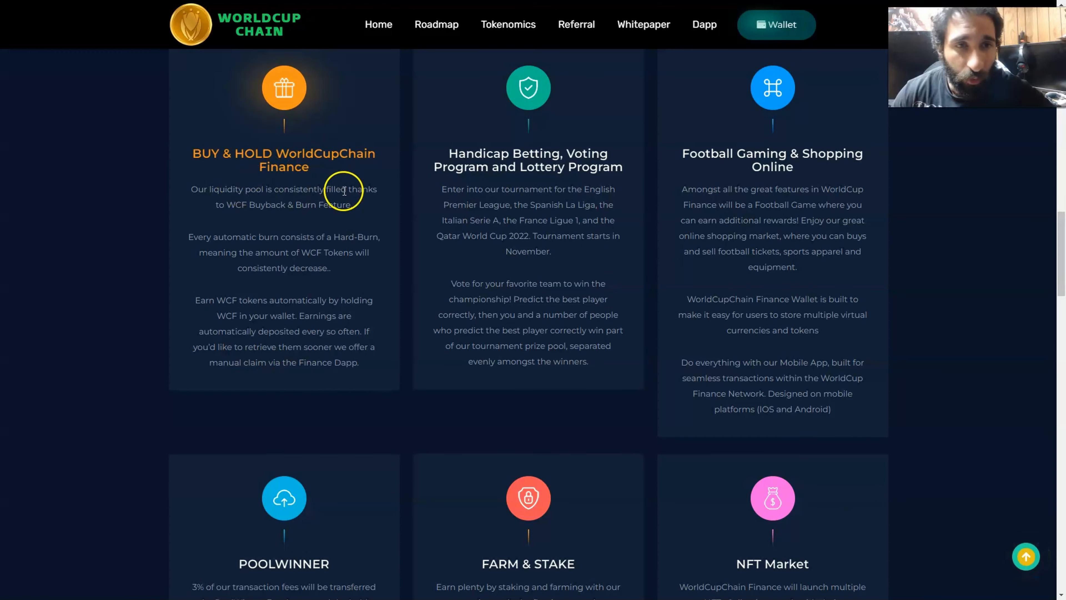
mouse_move(223, 220)
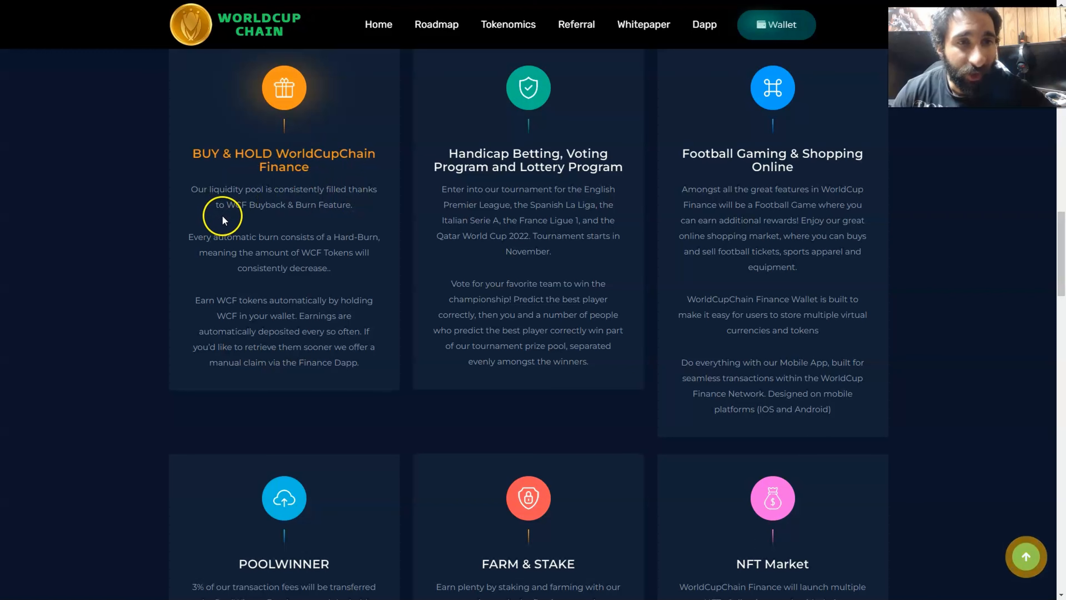
mouse_move(309, 220)
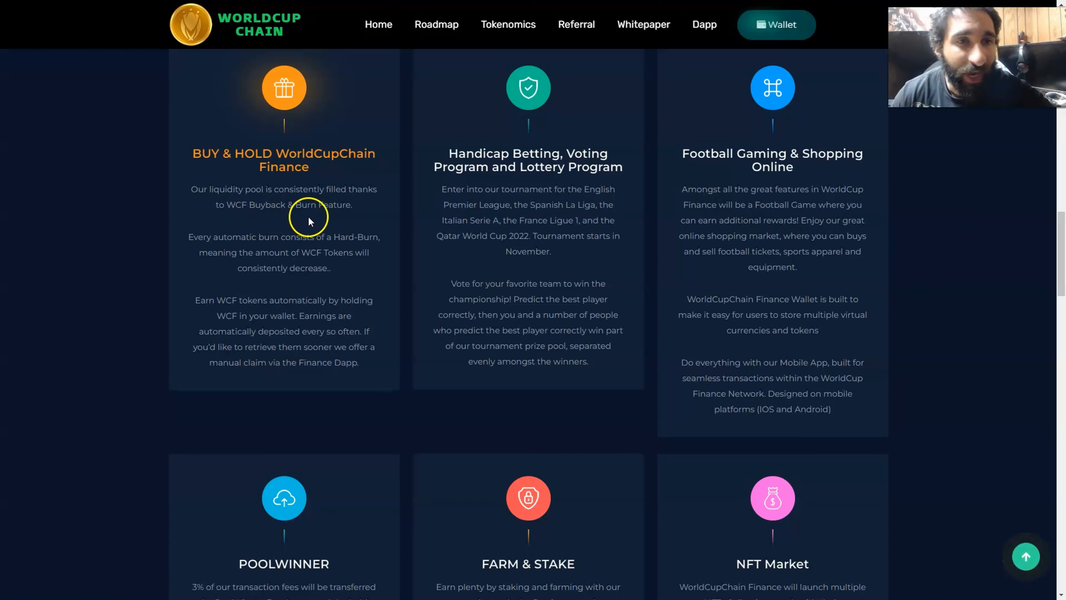
mouse_move(499, 166)
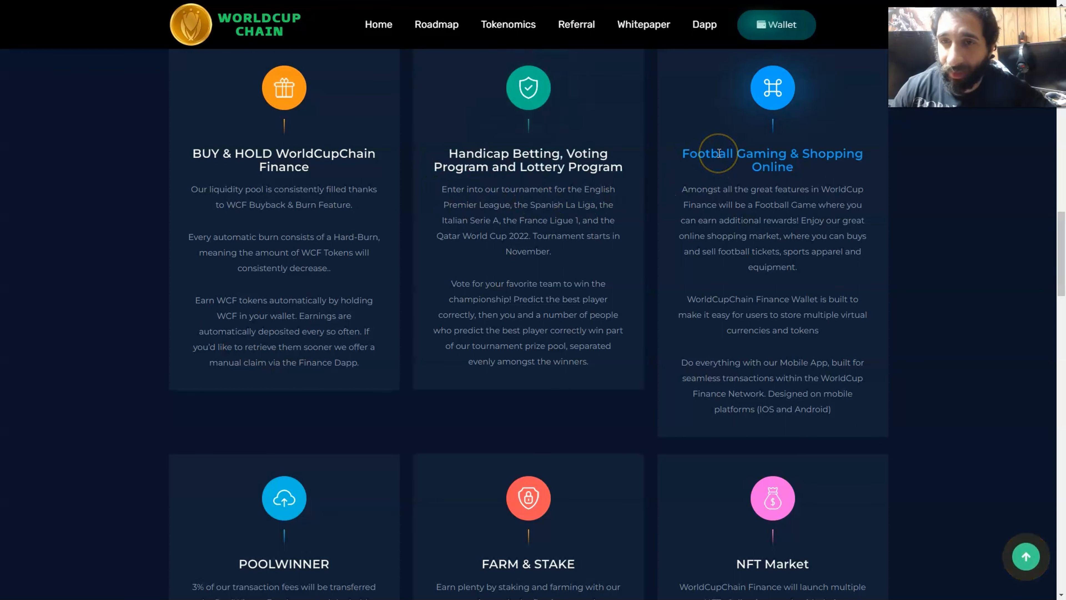
scroll(down, 3)
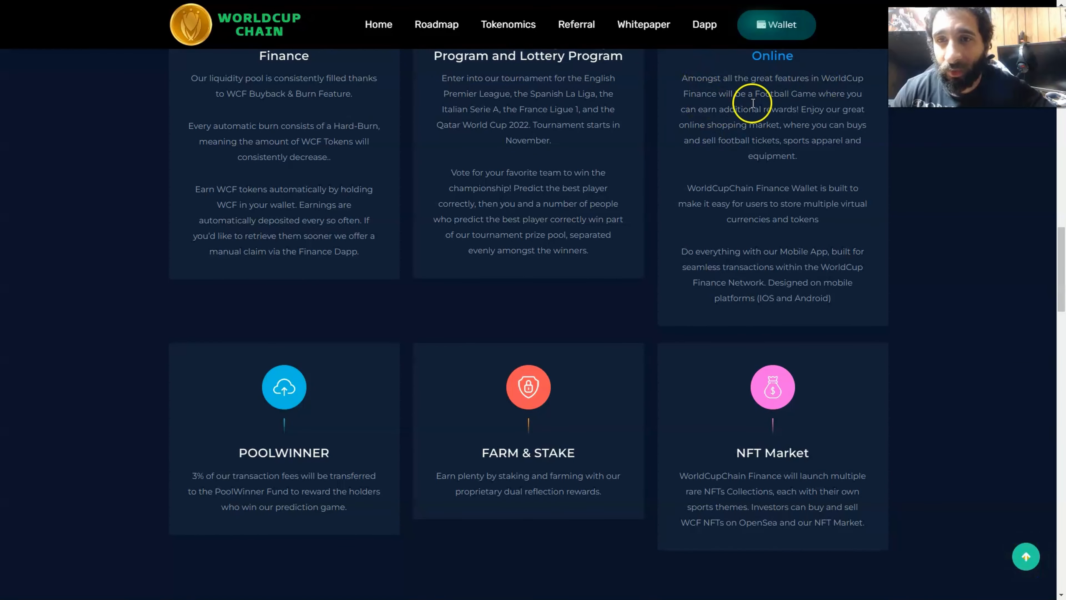
mouse_move(750, 119)
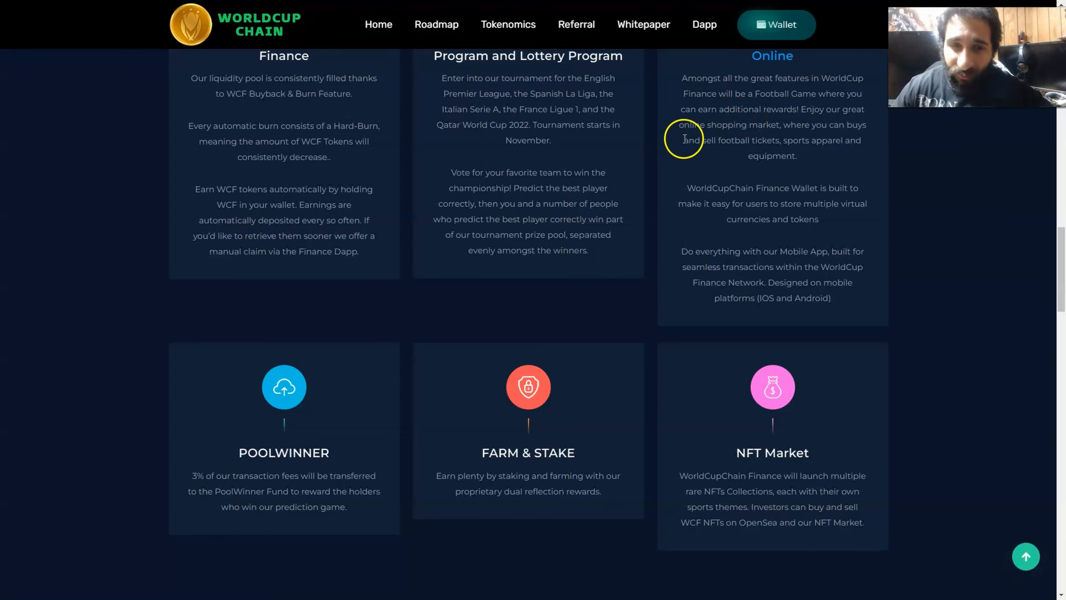
- Scroll down through the ICO Token Sales tokenomics breakdown
scroll(down, 3)
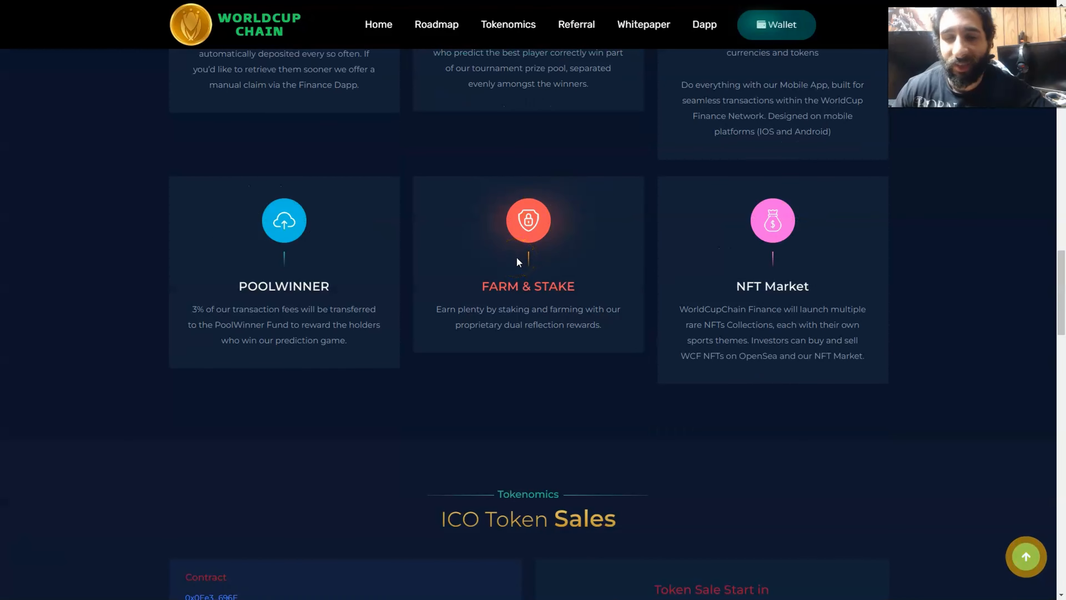
mouse_move(536, 247)
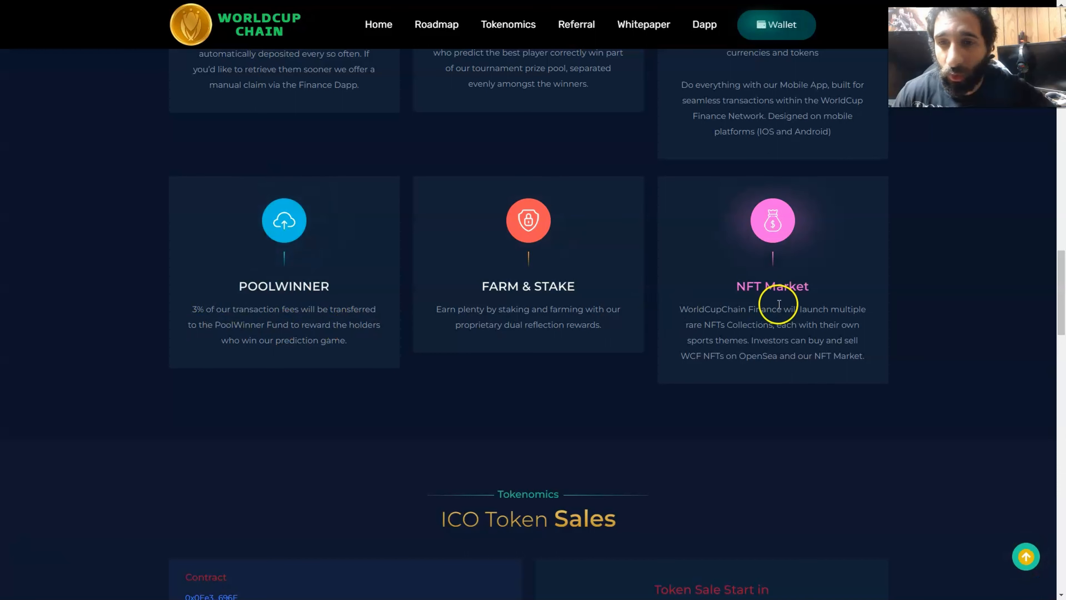
scroll(down, 3)
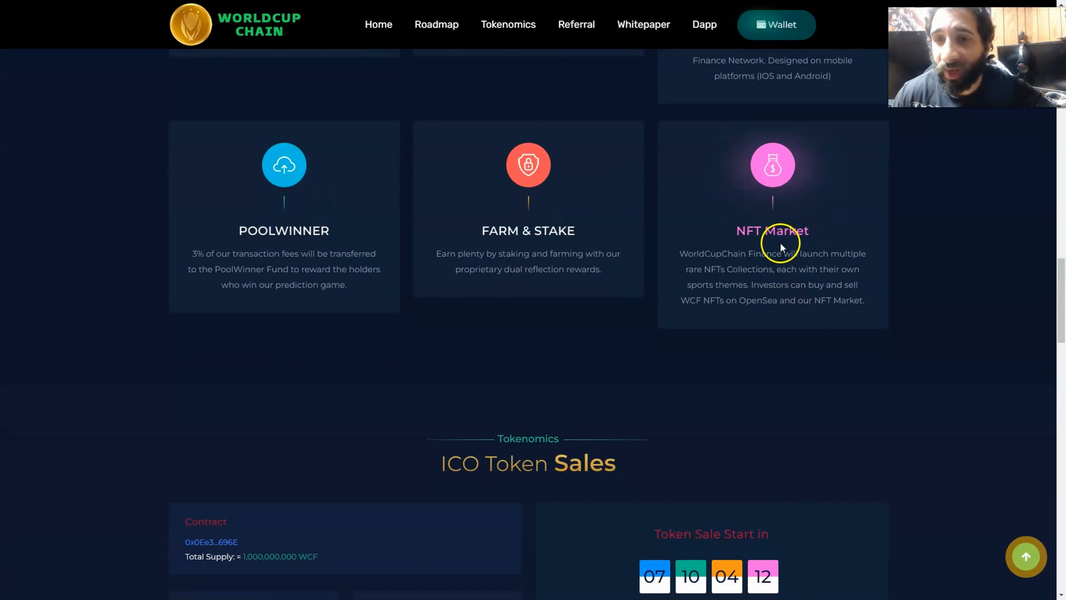
mouse_move(706, 282)
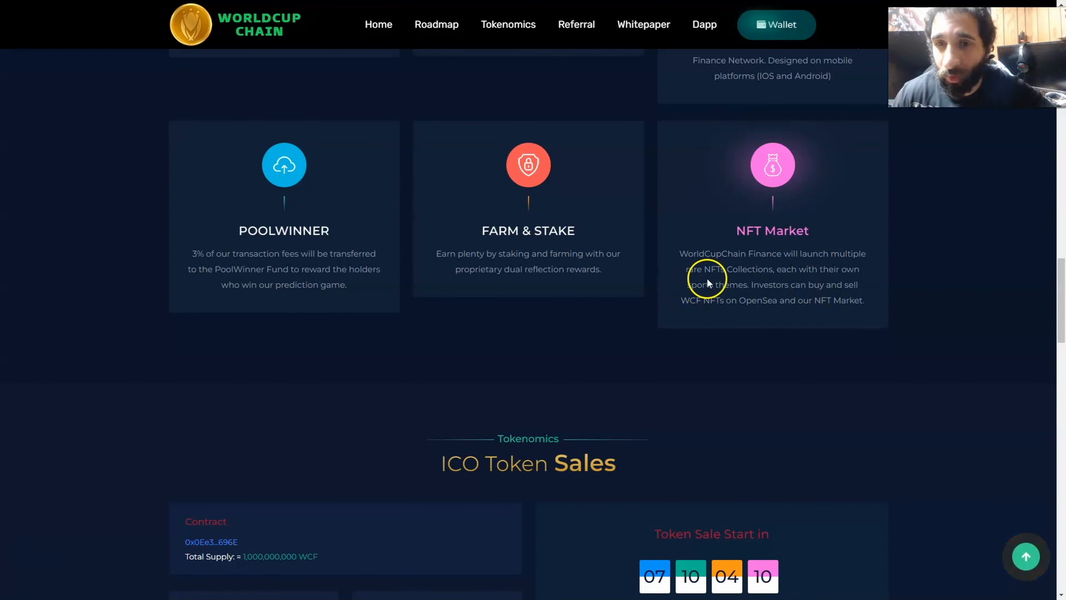
mouse_move(703, 288)
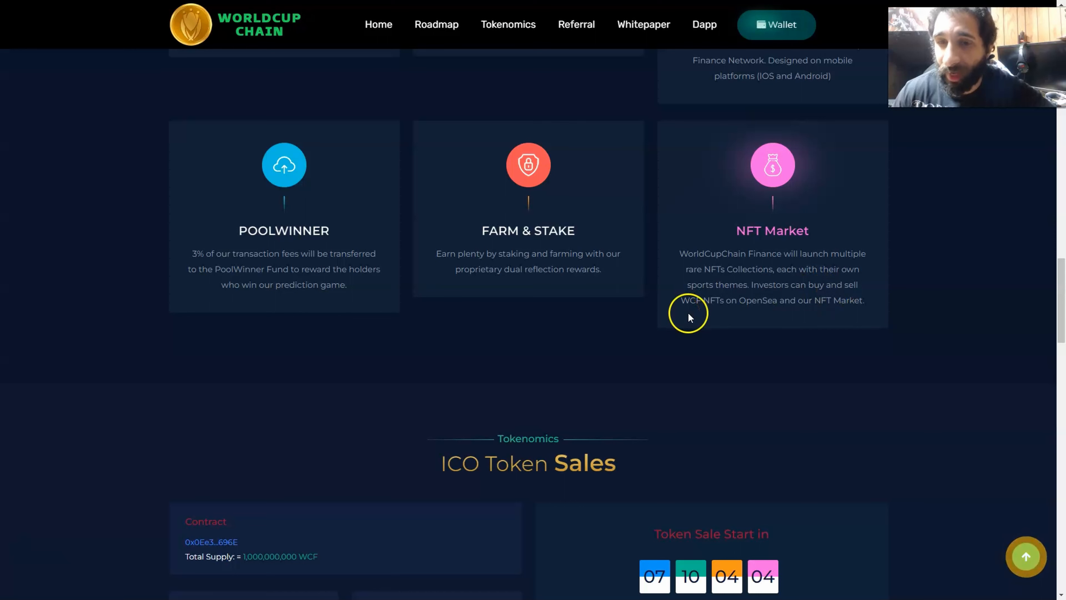
scroll(down, 3)
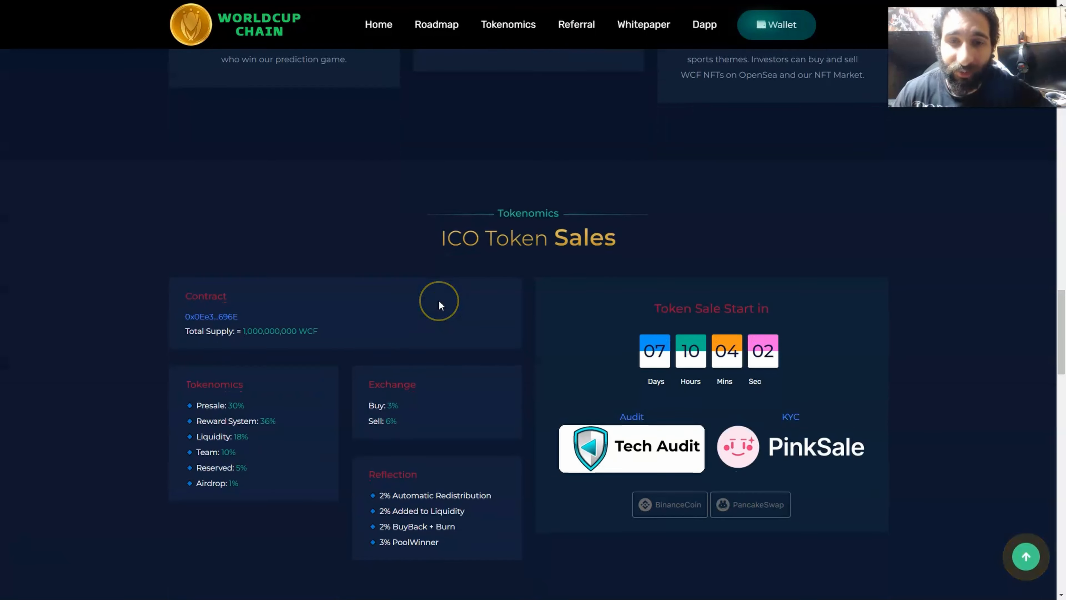
scroll(down, 3)
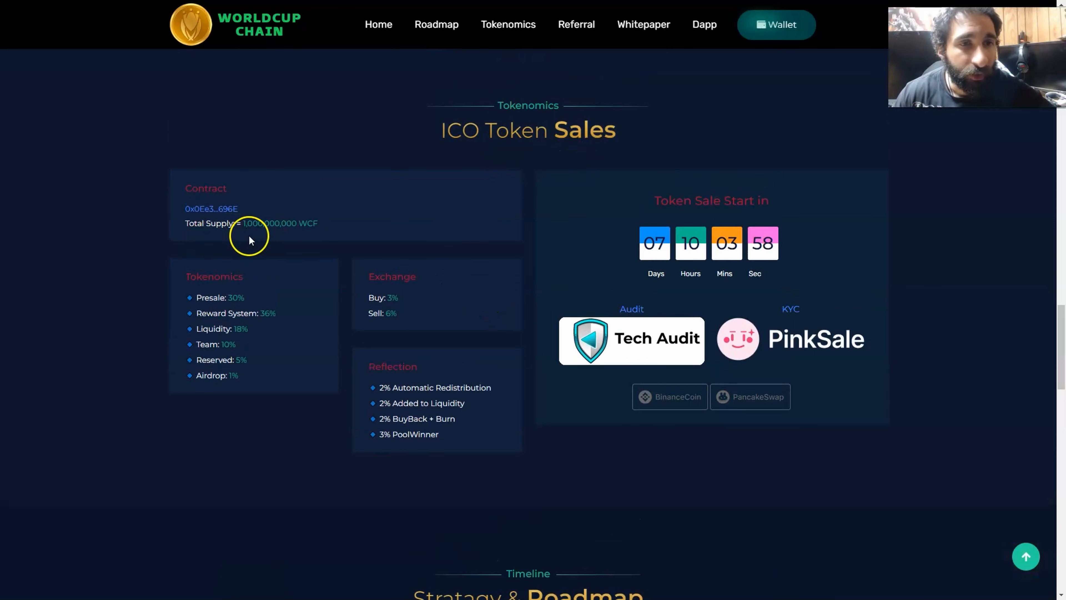
mouse_move(322, 238)
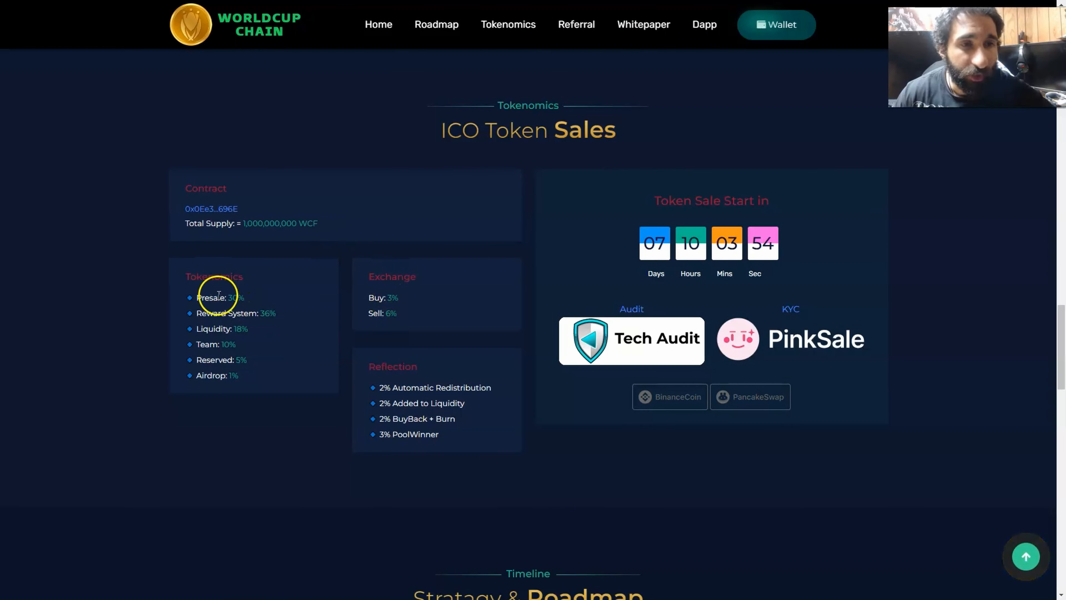
mouse_move(682, 243)
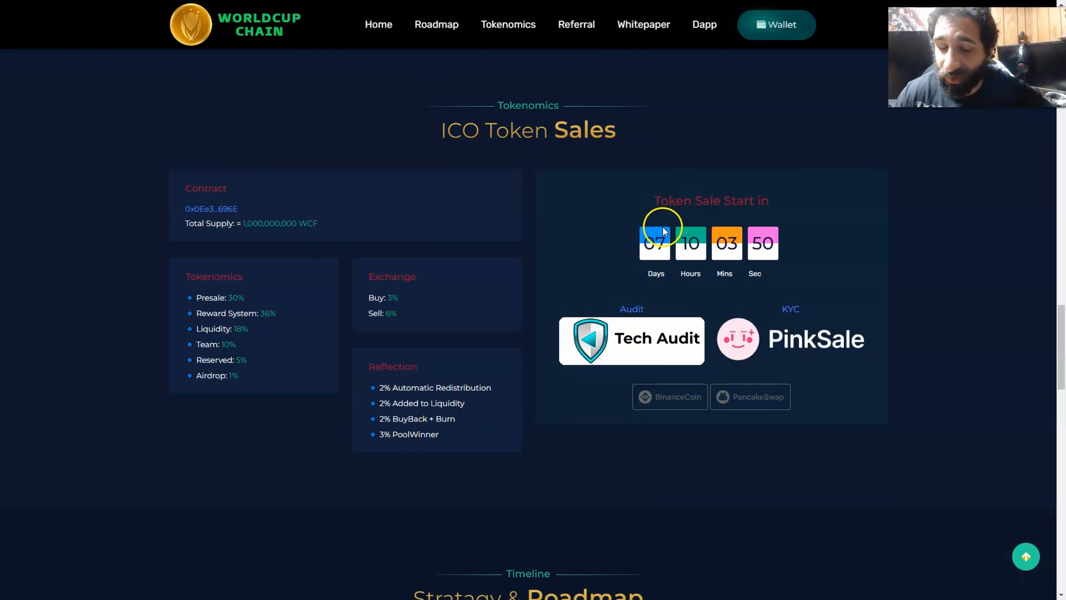
- Continue down to the start of the Strategy & Roadmap timeline
scroll(down, 3)
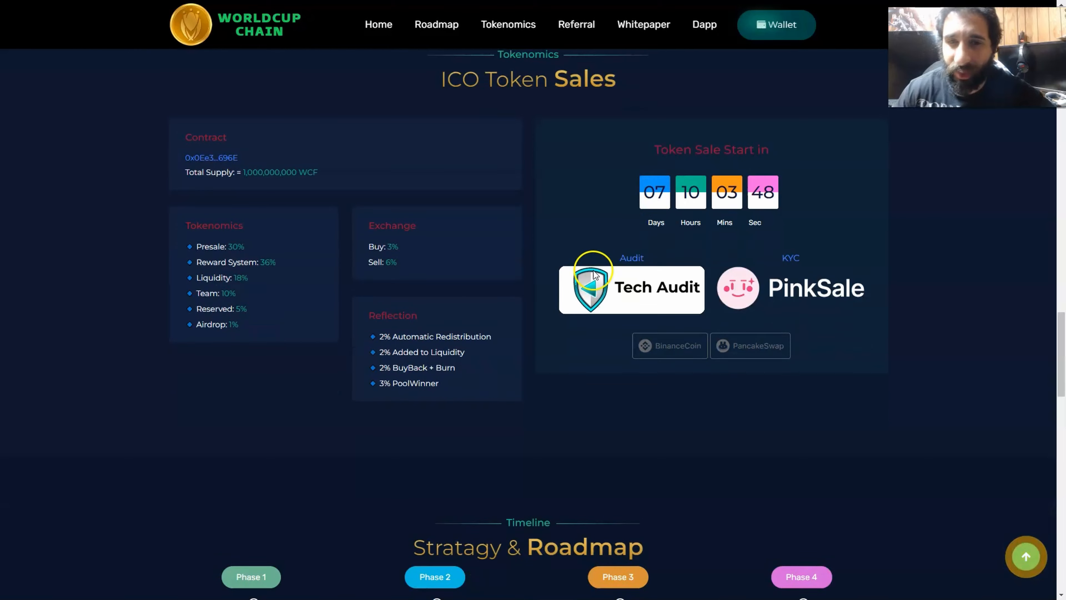
scroll(down, 3)
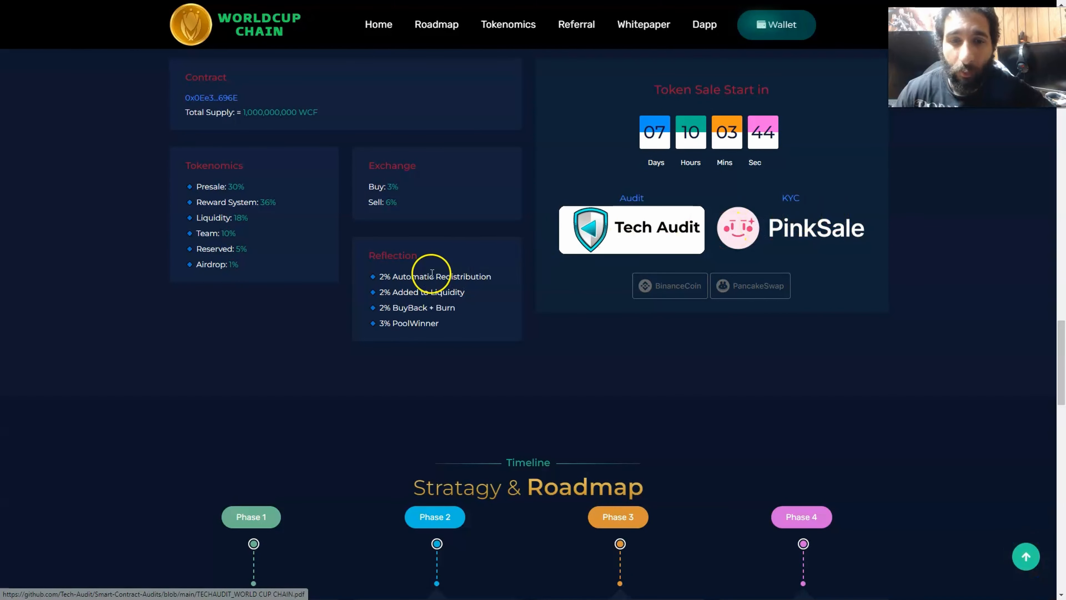
scroll(down, 3)
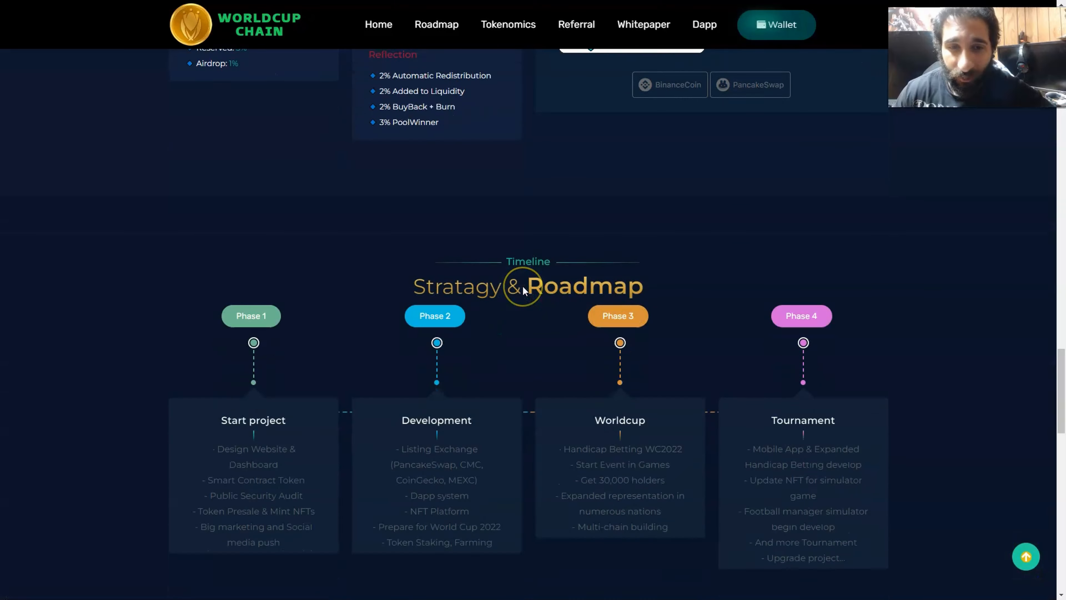
- Scroll past the four roadmap phases to the Partners list with Binance Smart Chain, PinkSale and CoinGecko
scroll(down, 3)
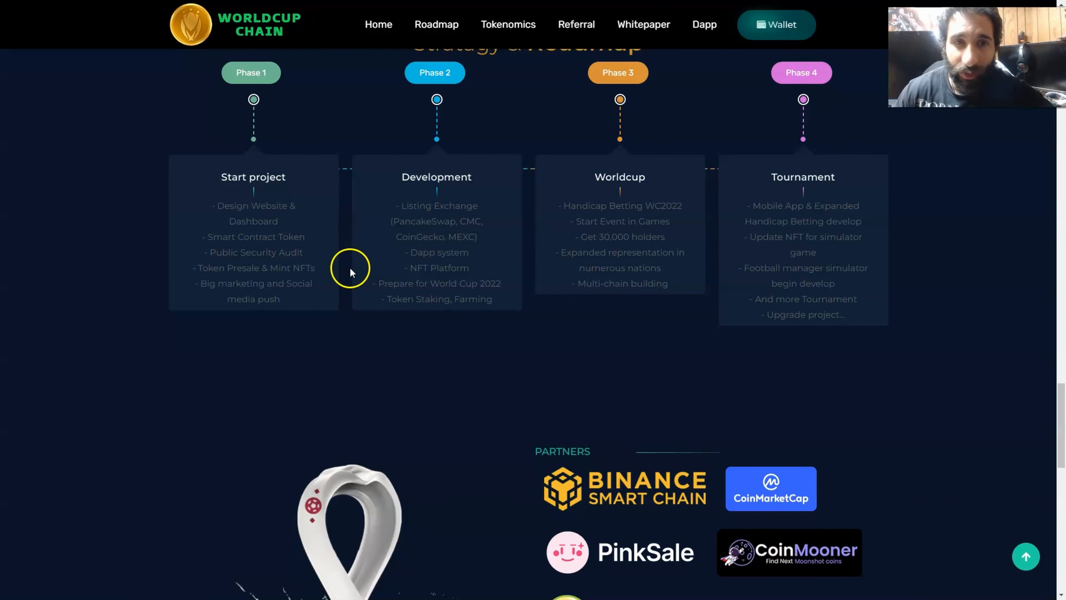
mouse_move(394, 240)
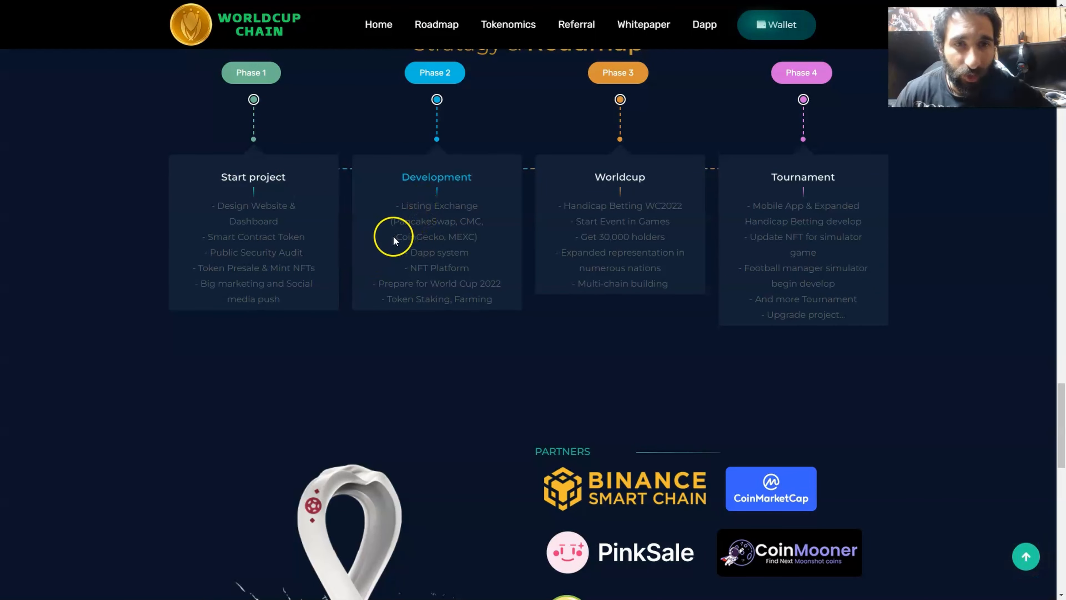
mouse_move(426, 267)
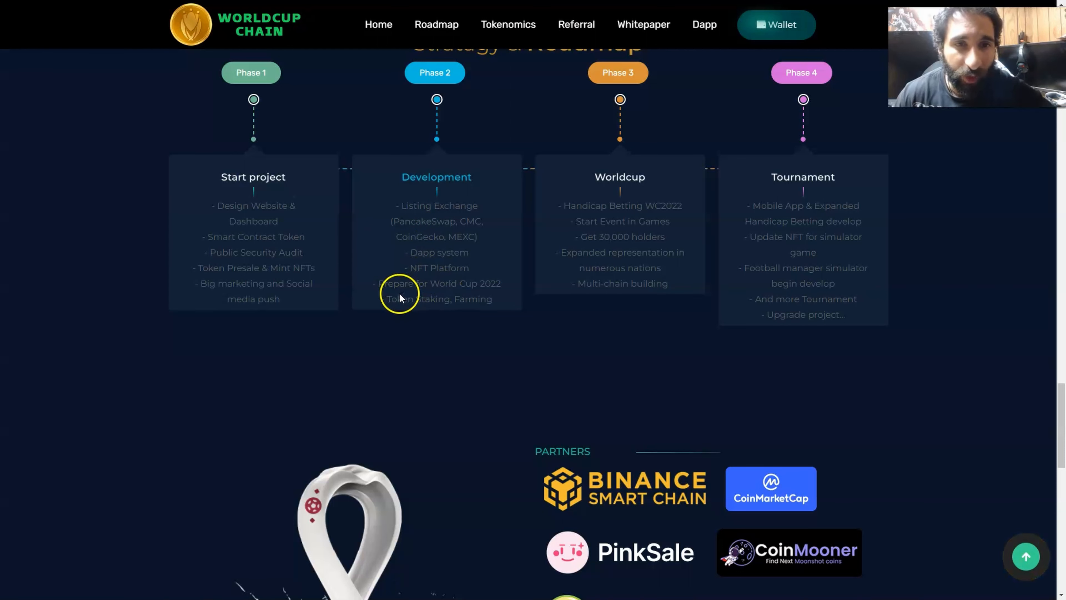
mouse_move(430, 312)
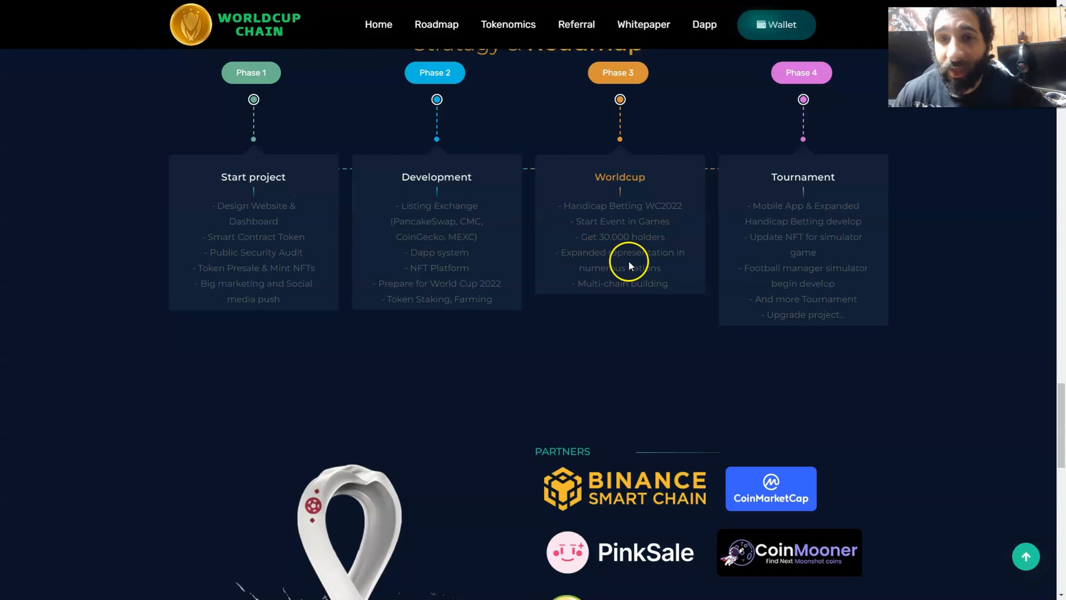
mouse_move(585, 295)
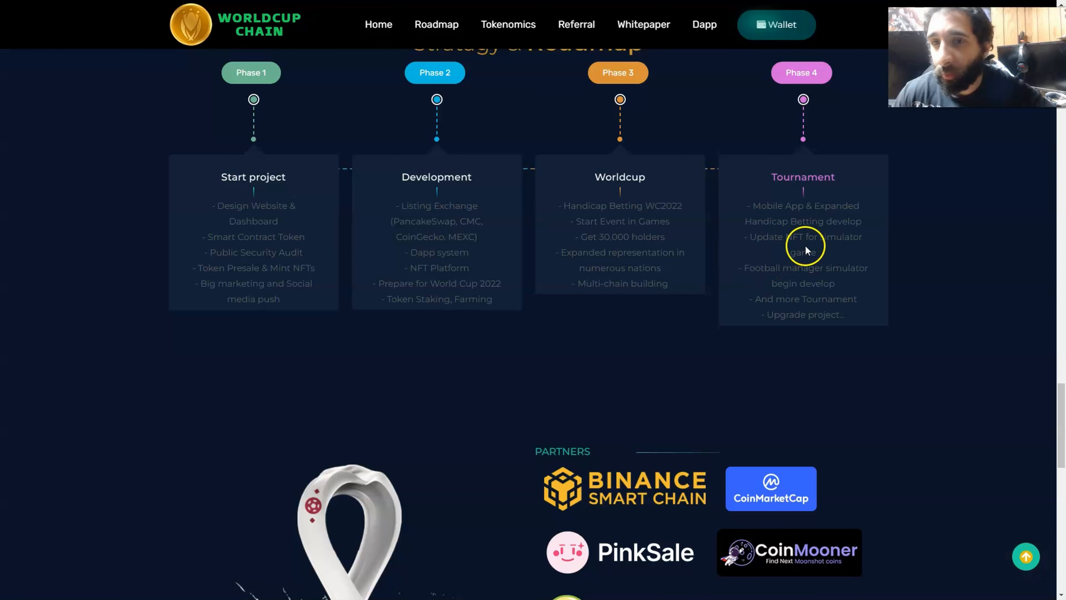
scroll(down, 3)
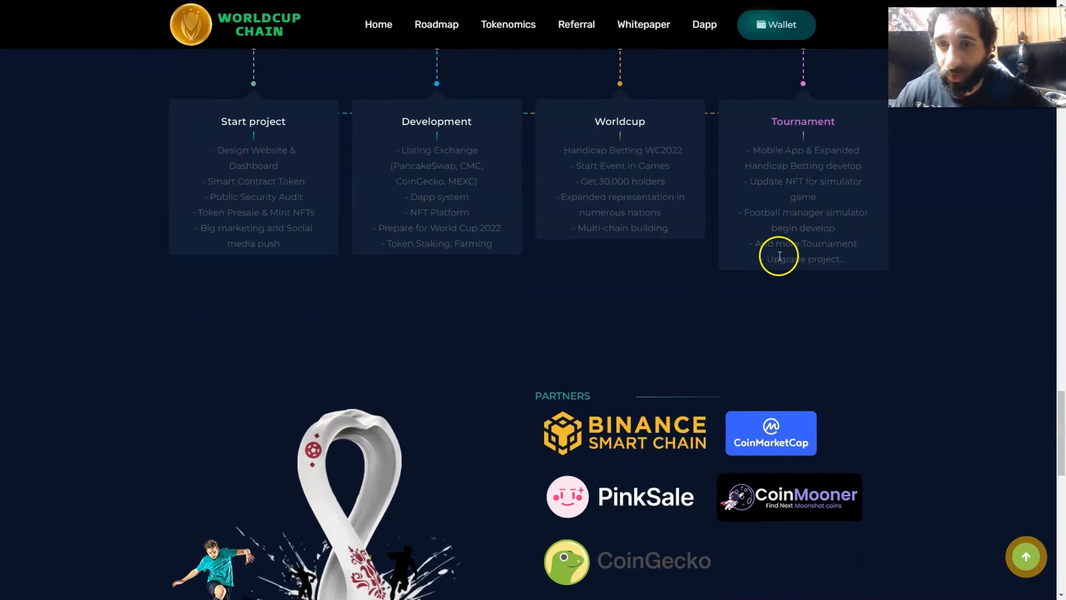
scroll(down, 3)
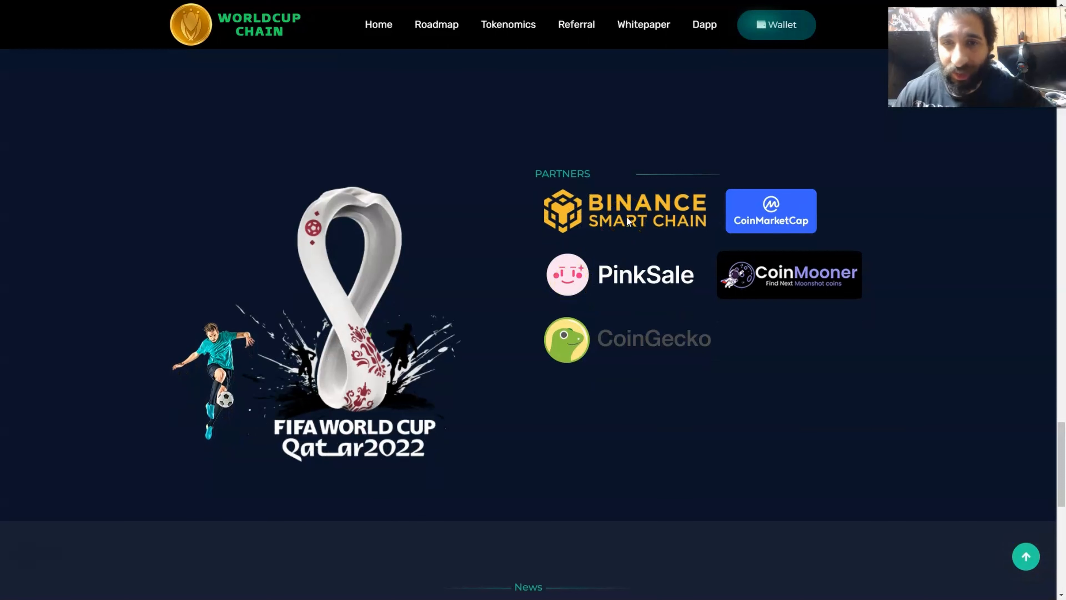
mouse_move(773, 275)
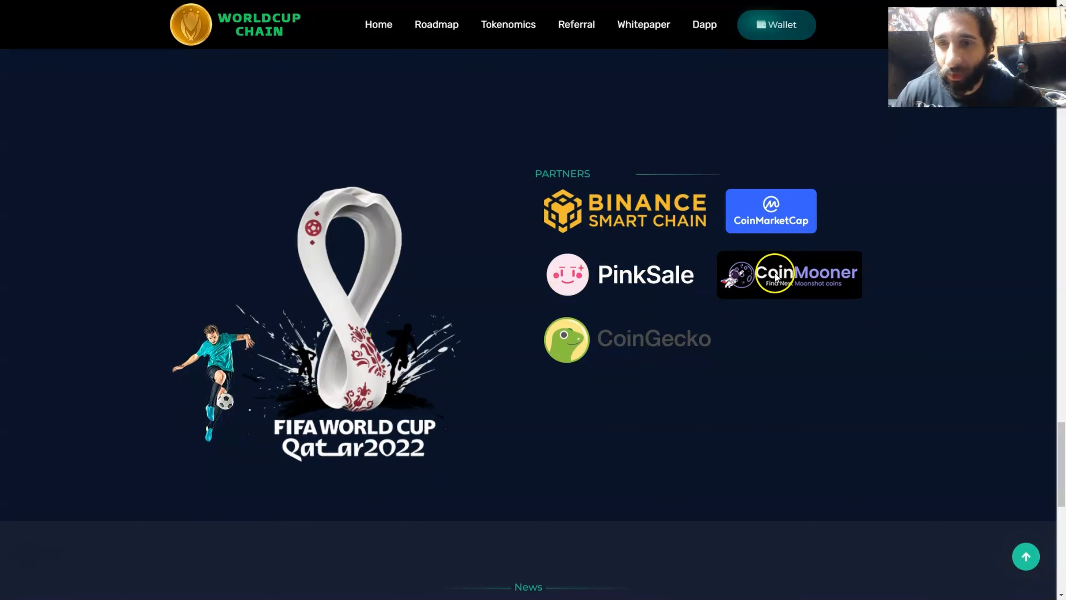
- Scroll through the 'As seen on Youtube' videos down to the footer links and whitelist subscribe field
scroll(down, 3)
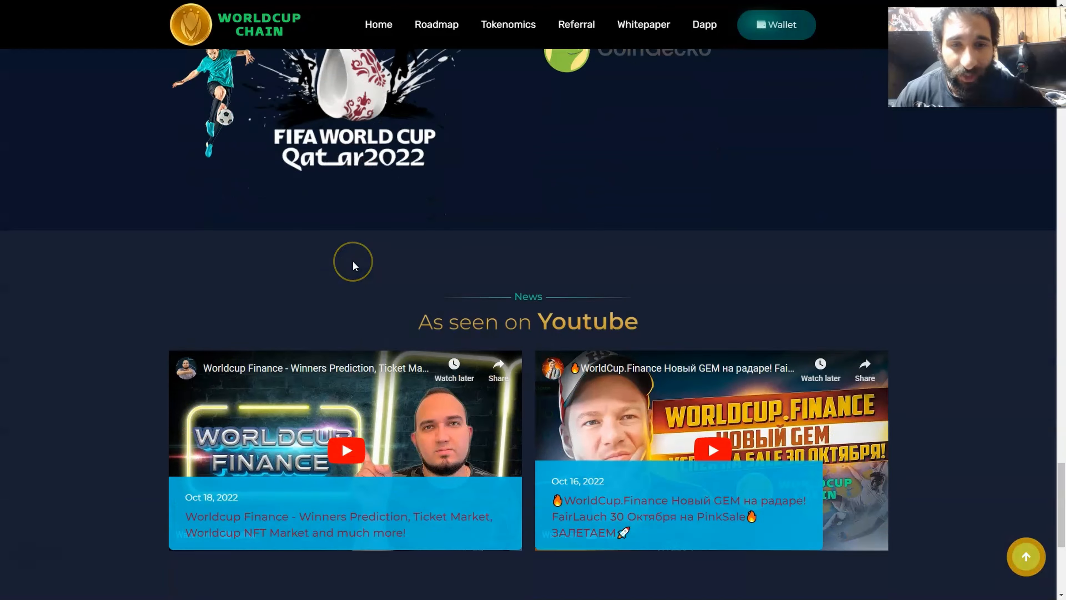
scroll(down, 3)
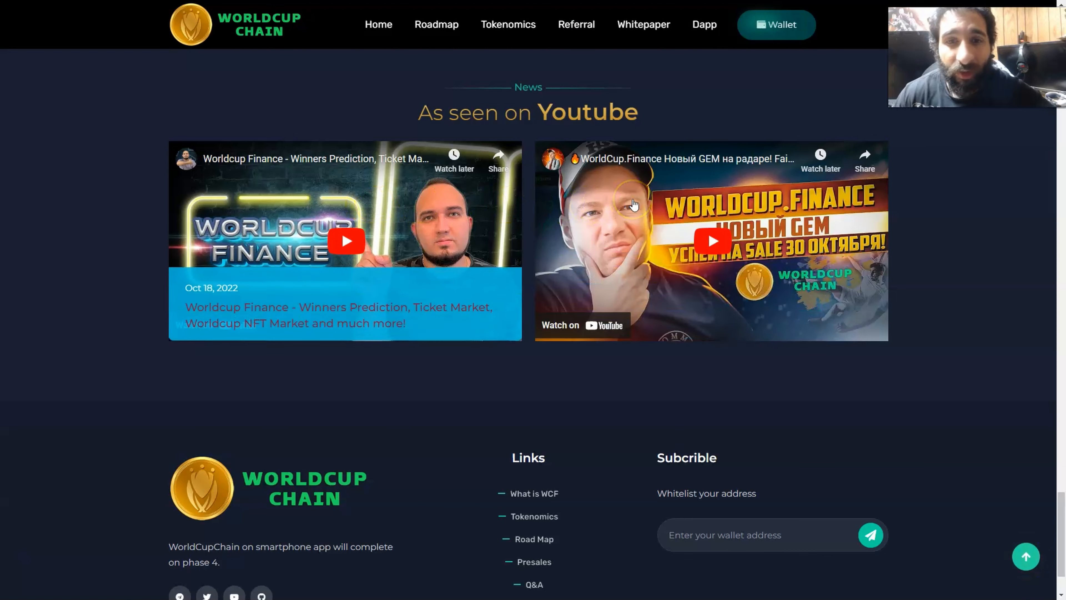
scroll(down, 3)
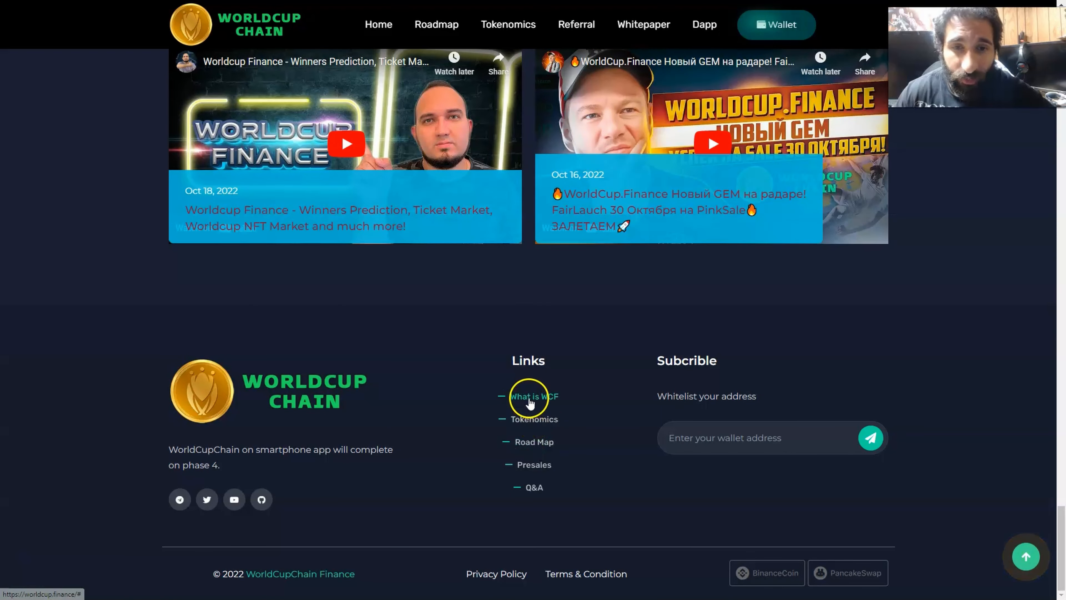
mouse_move(535, 488)
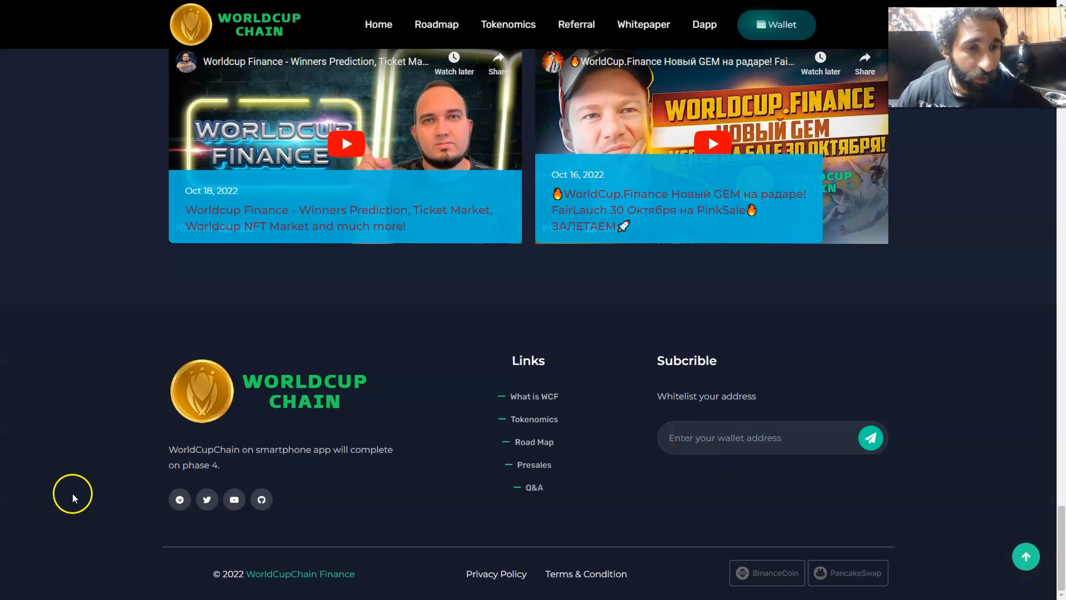
mouse_move(237, 463)
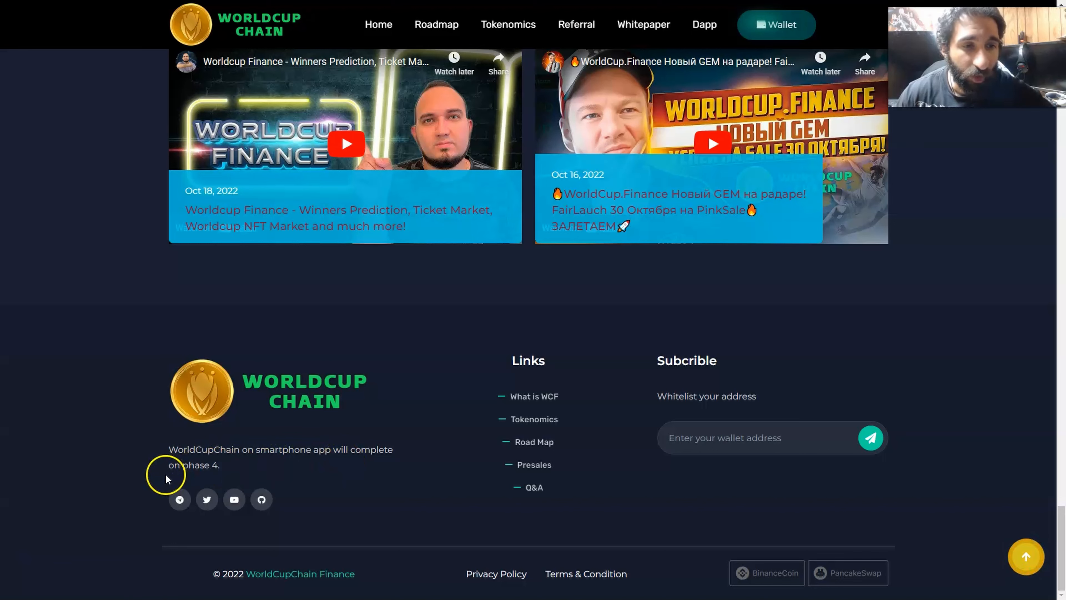
mouse_move(432, 515)
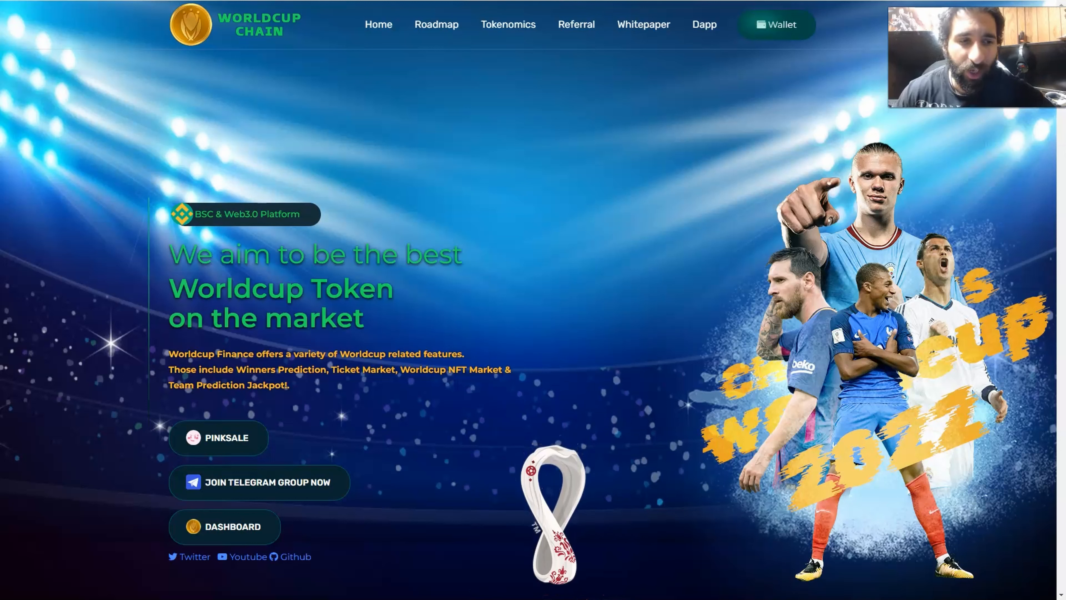
- Open the WorldCupChain Fair Launch presale page from the PINKSALE button
click(218, 437)
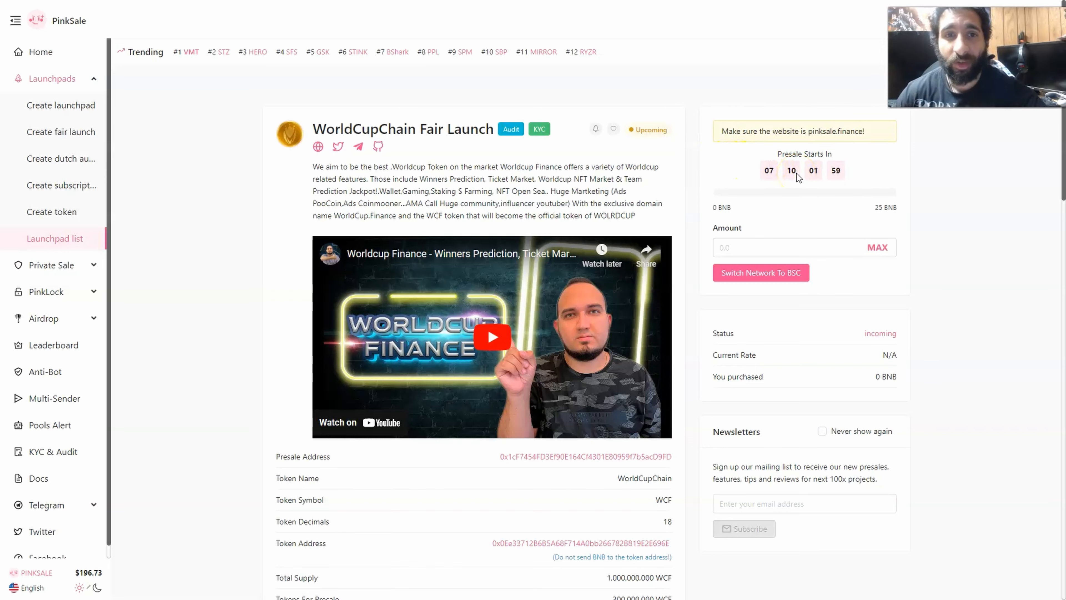
- Scroll the PinkSale launch page through the token info table and presale times to the Token Metrics chart
scroll(down, 3)
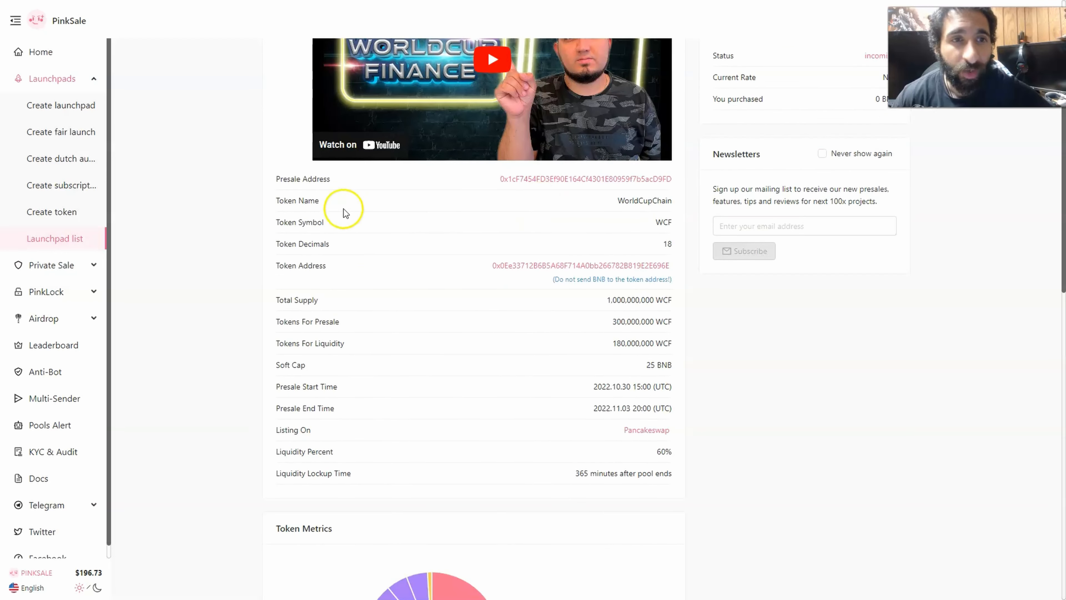
mouse_move(618, 246)
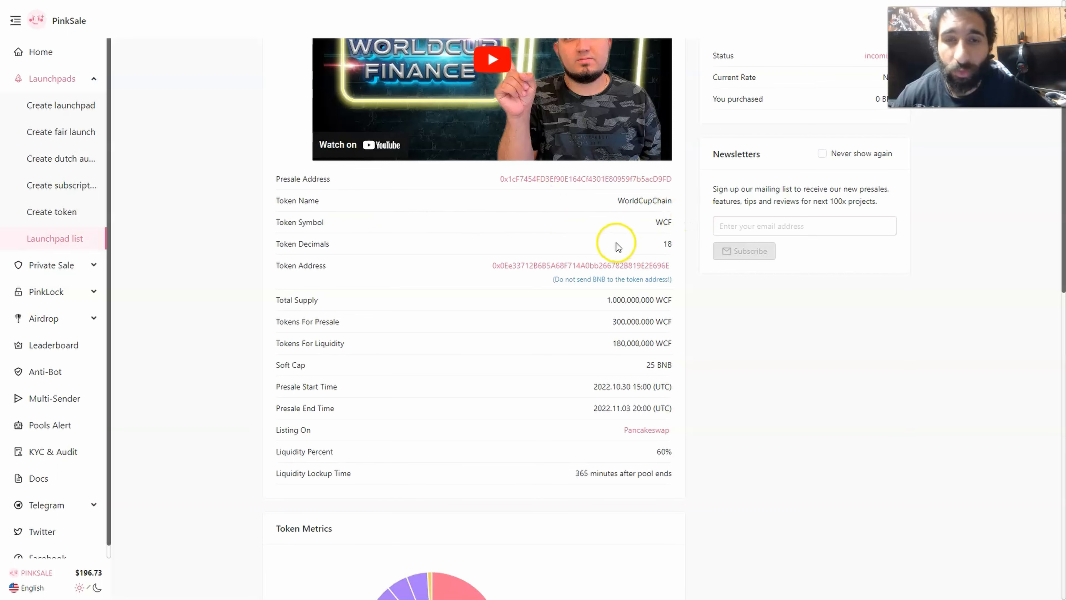
scroll(down, 3)
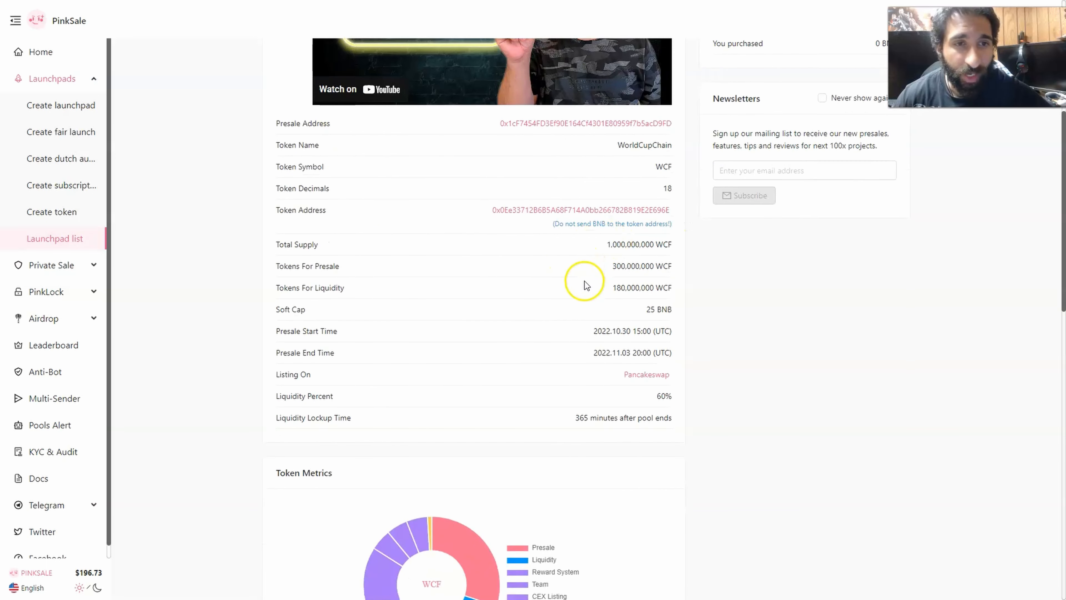
mouse_move(569, 339)
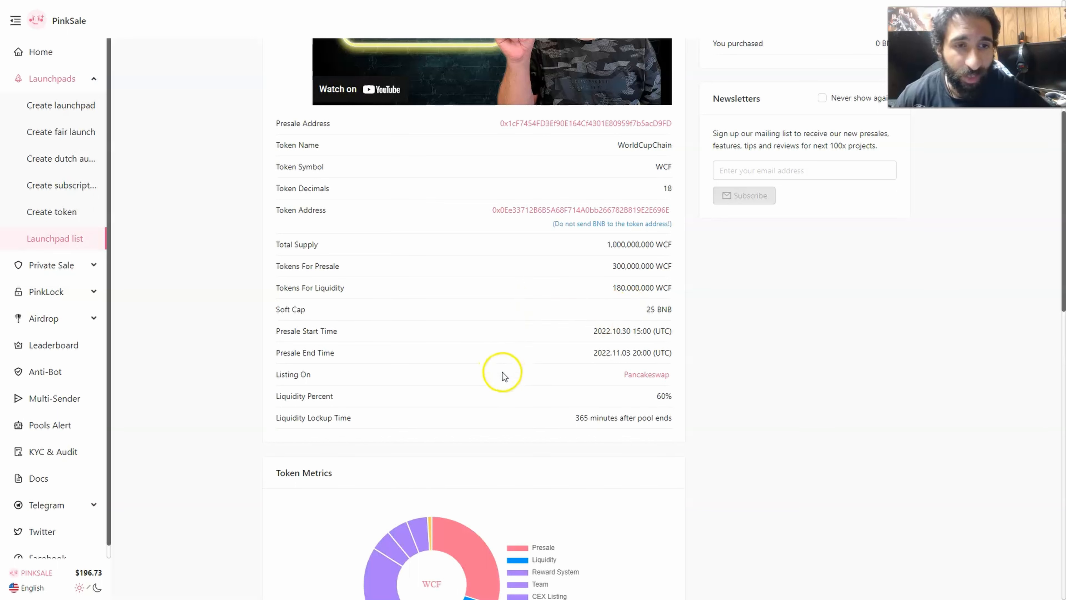
scroll(down, 3)
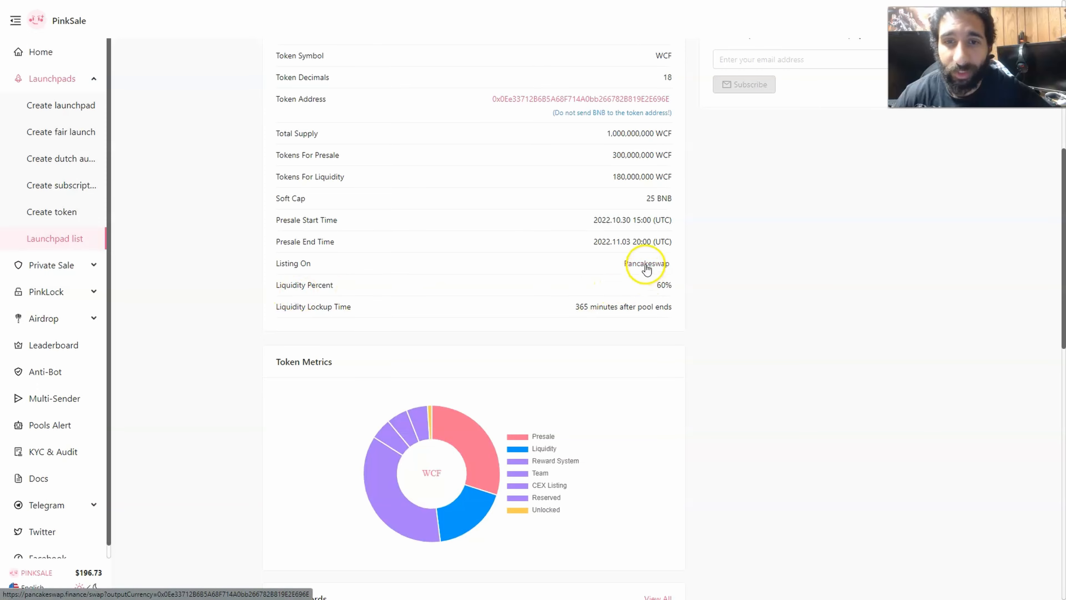
scroll(down, 3)
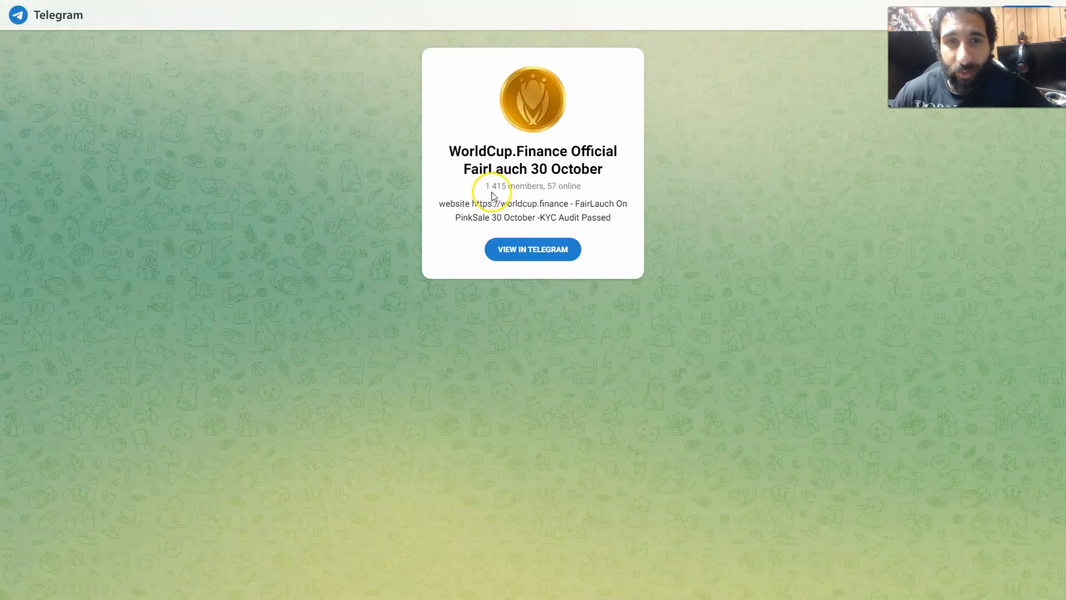
mouse_move(563, 197)
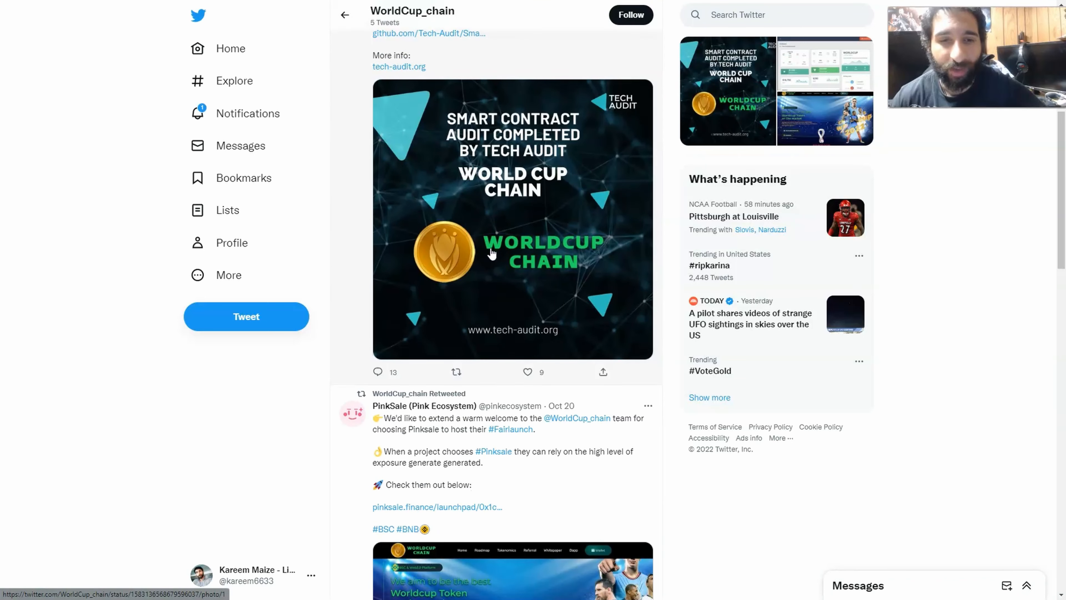
- Scroll through the WorldCup_chain timeline past the Dapp announcement and Oct 18 tweets
scroll(down, 3)
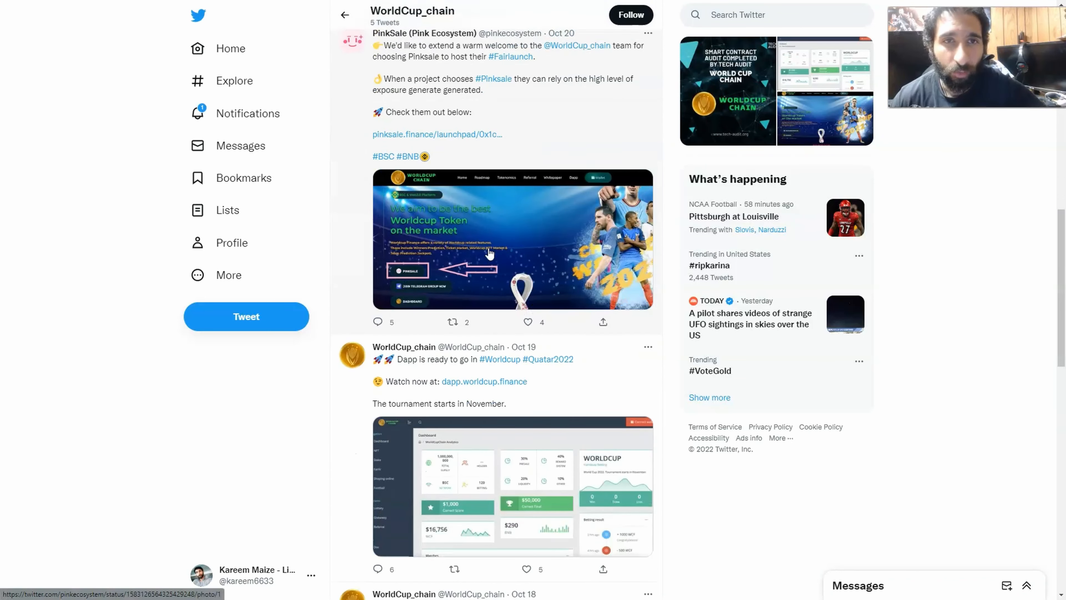
scroll(down, 3)
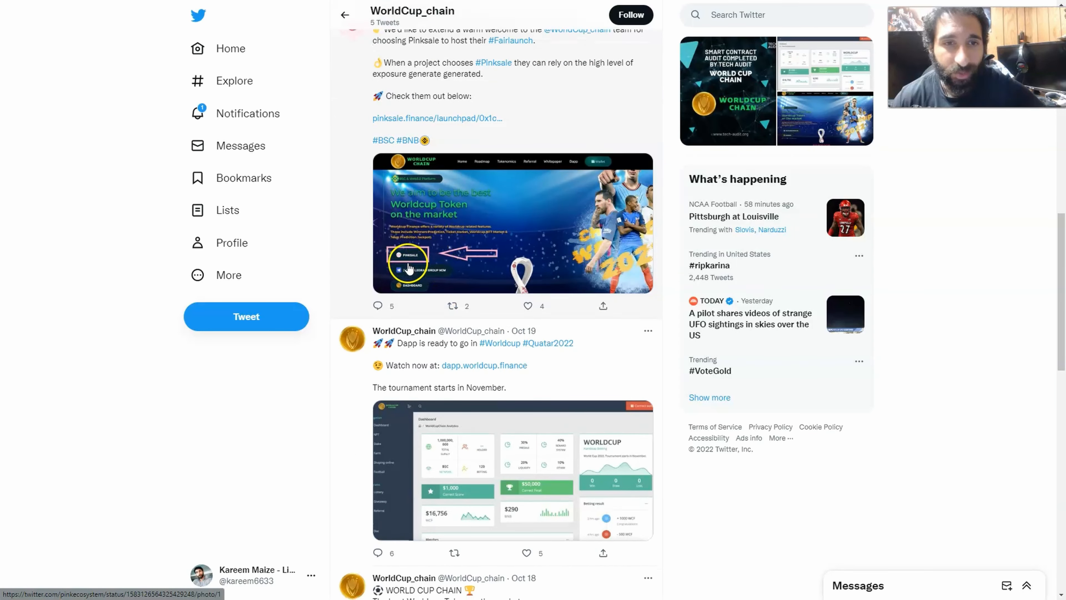
scroll(down, 3)
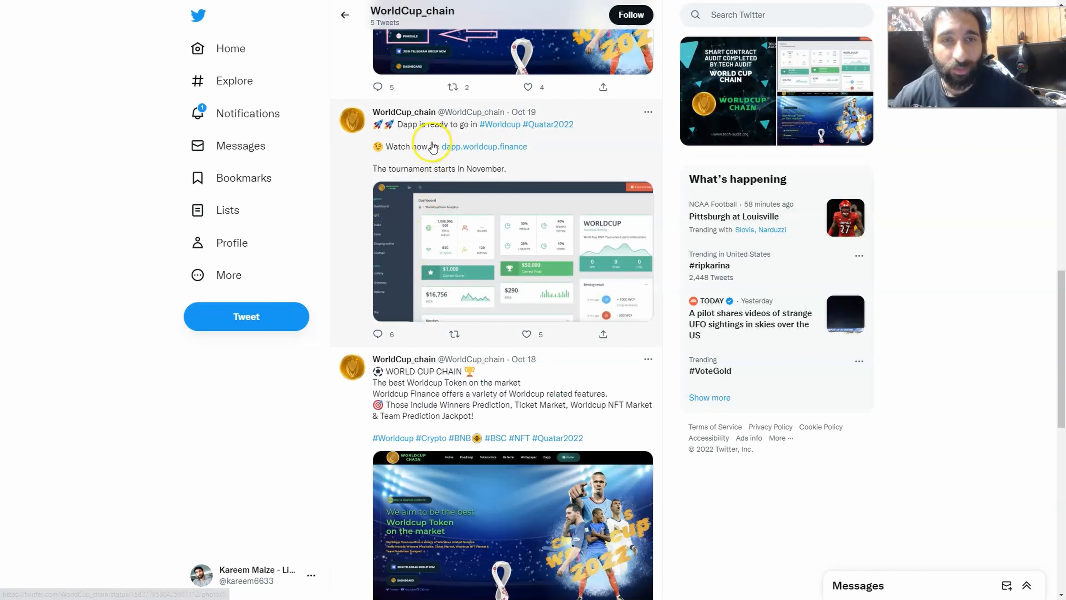
scroll(down, 3)
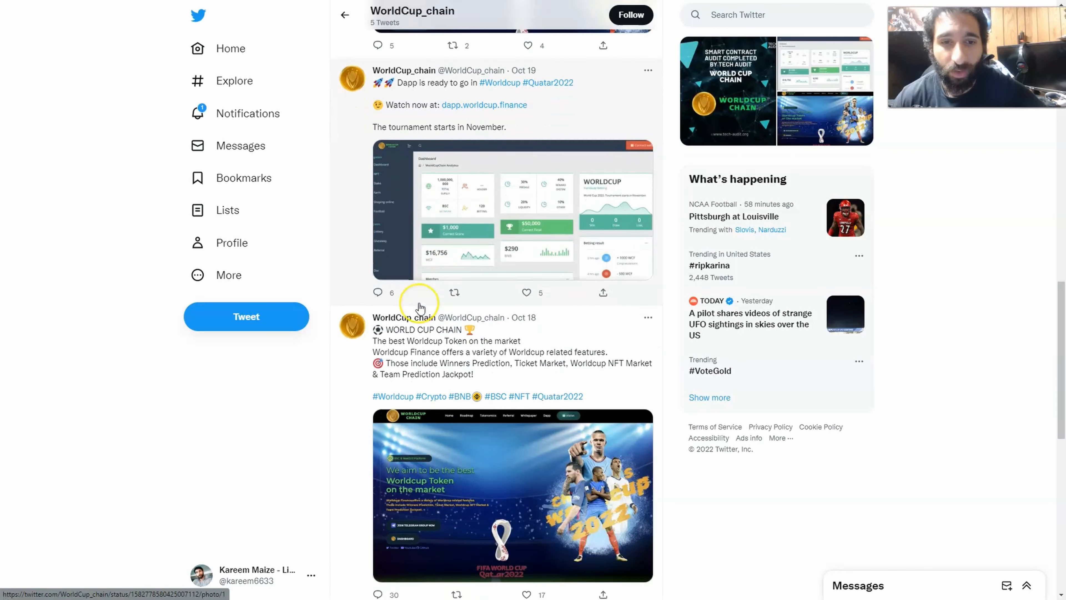
scroll(down, 3)
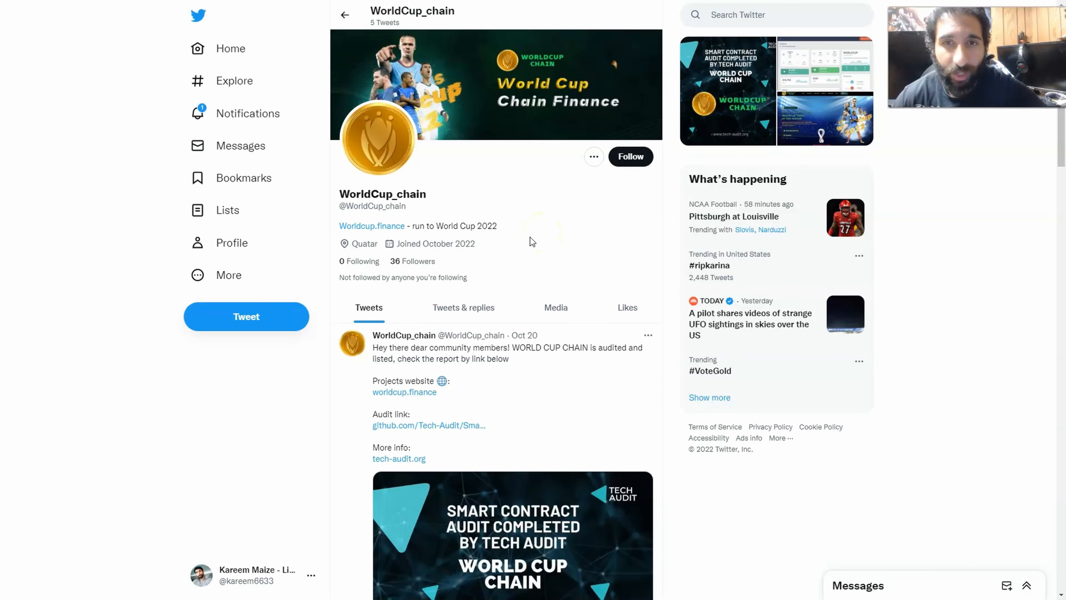
mouse_move(551, 219)
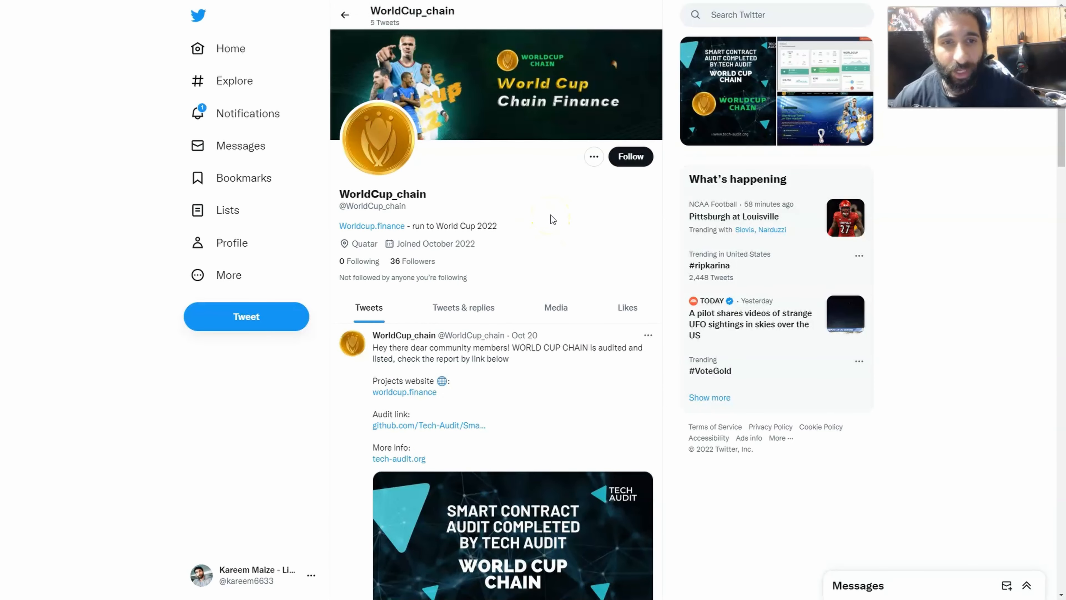